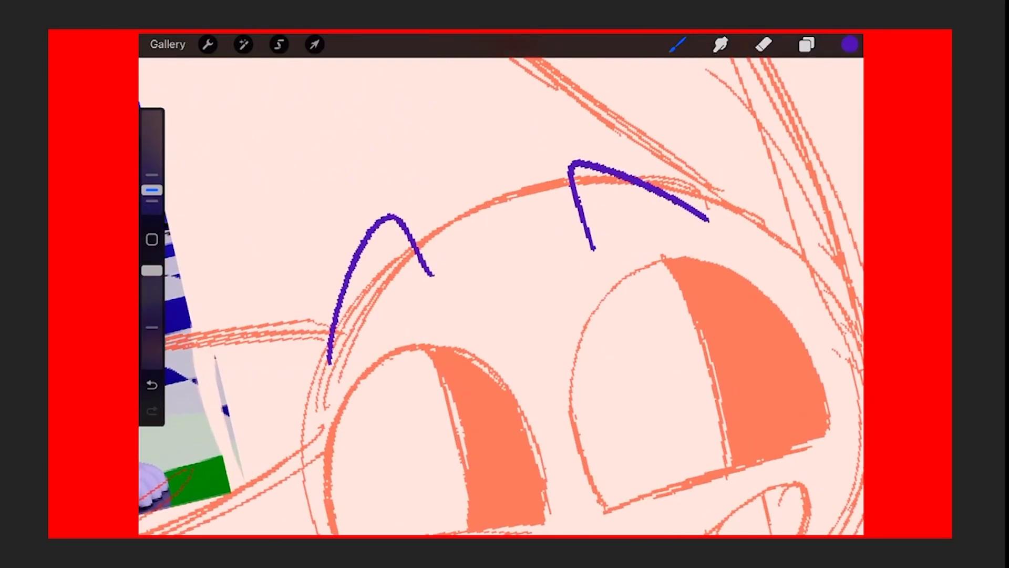
Trace purple eyebrows and the outer ear edge over the orange sketch
{"action": "left_click", "coordinate": [151, 384]}
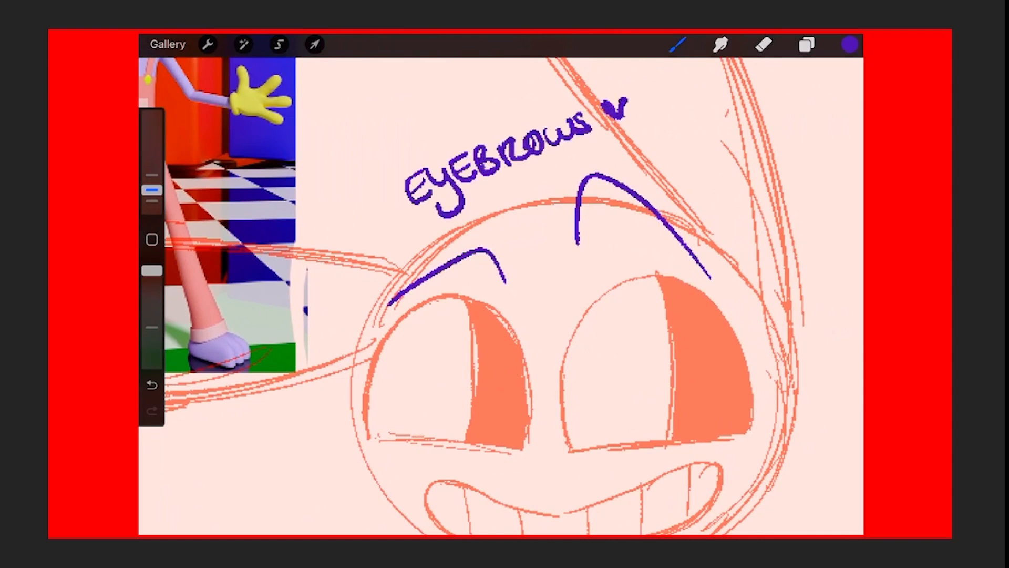
{"action": "left_click", "coordinate": [151, 384]}
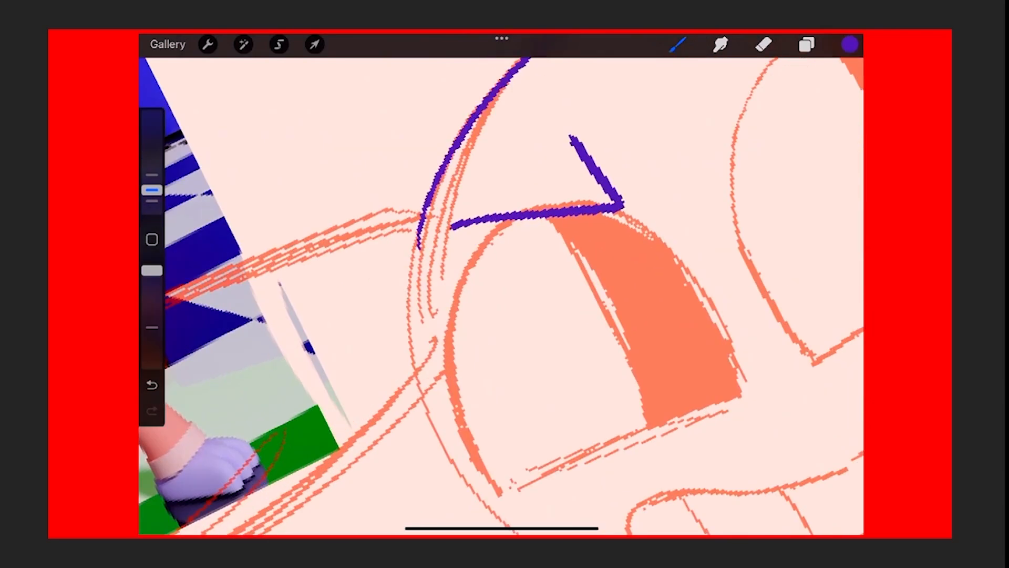
{"action": "left_click", "coordinate": [764, 44]}
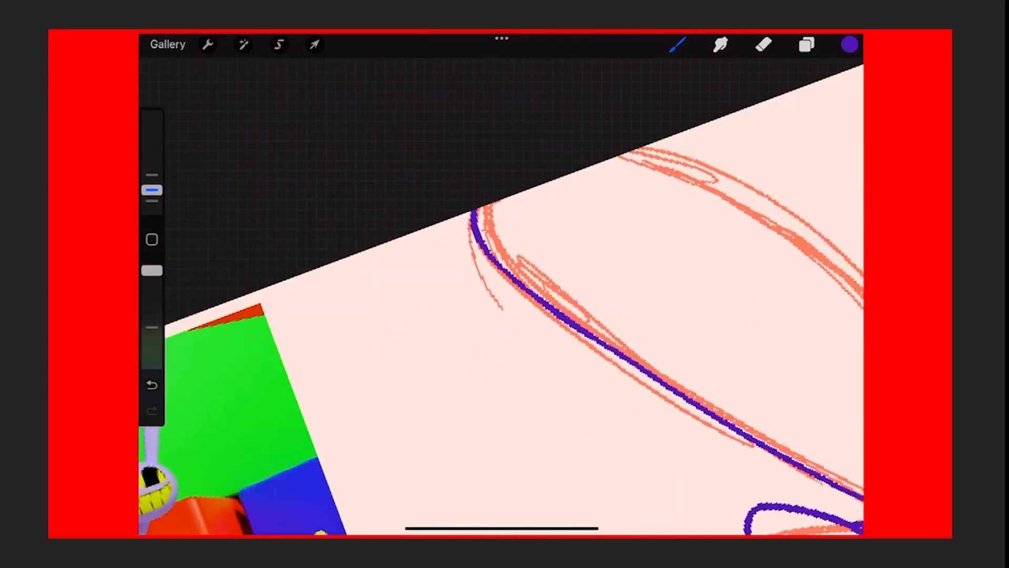
Ink the round head outline and both long ears in purple, undoing bad strokes
{"action": "left_click", "coordinate": [152, 385]}
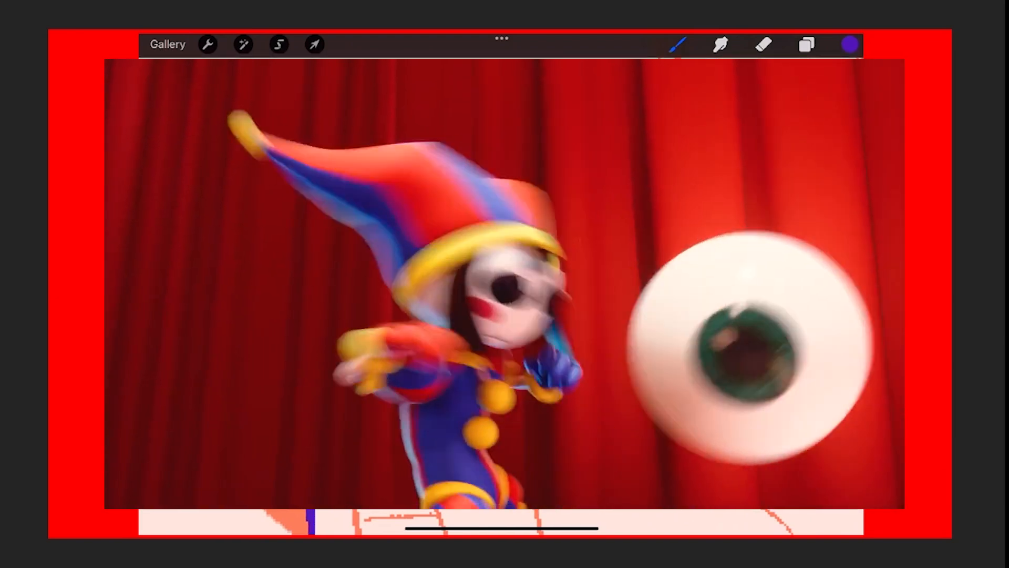
{"action": "left_click", "coordinate": [764, 44]}
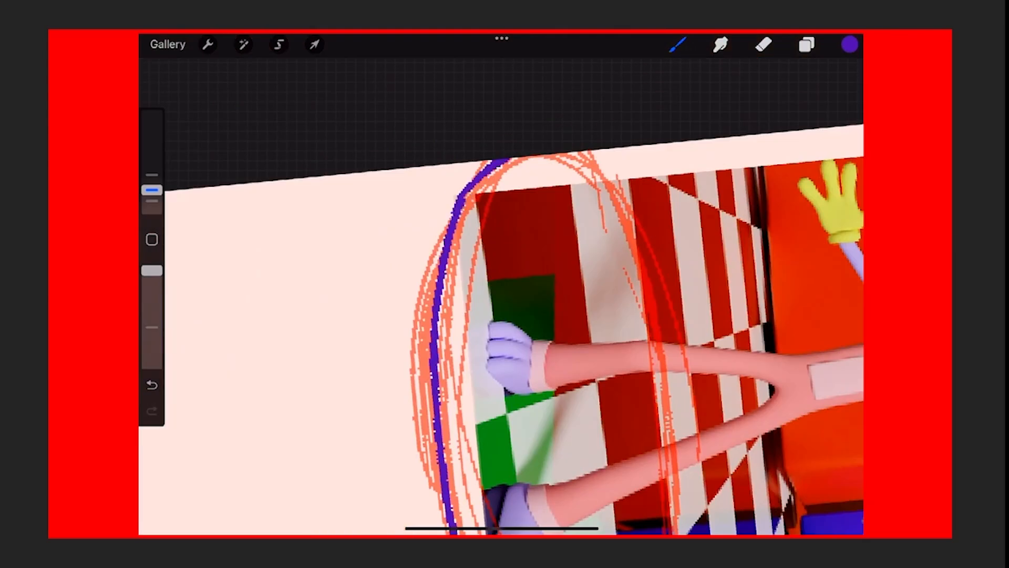
{"action": "left_click", "coordinate": [151, 384]}
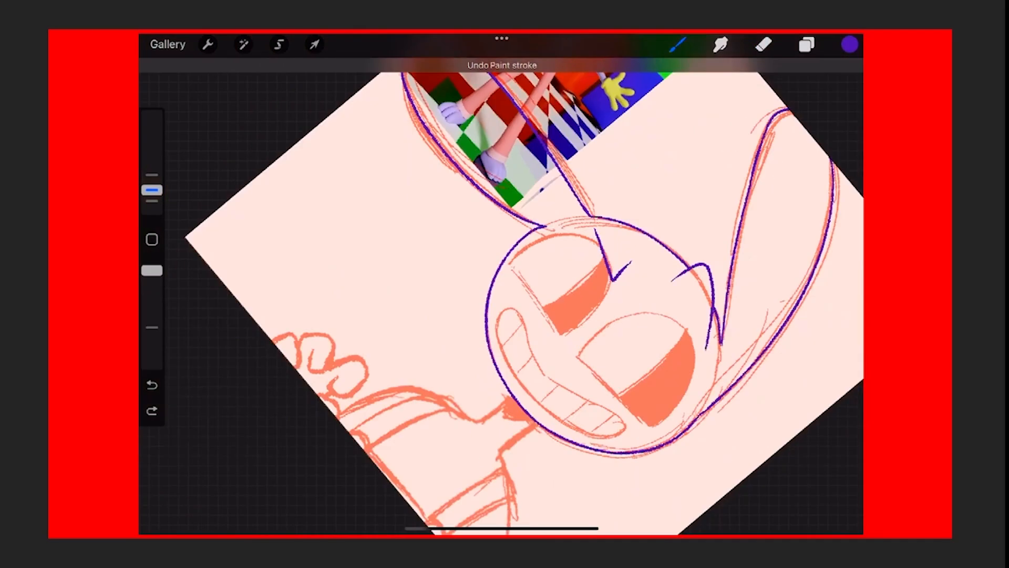
Trace the eye, toothy grin, neck and right overall strap ending in a button in purple
{"action": "left_click", "coordinate": [806, 44]}
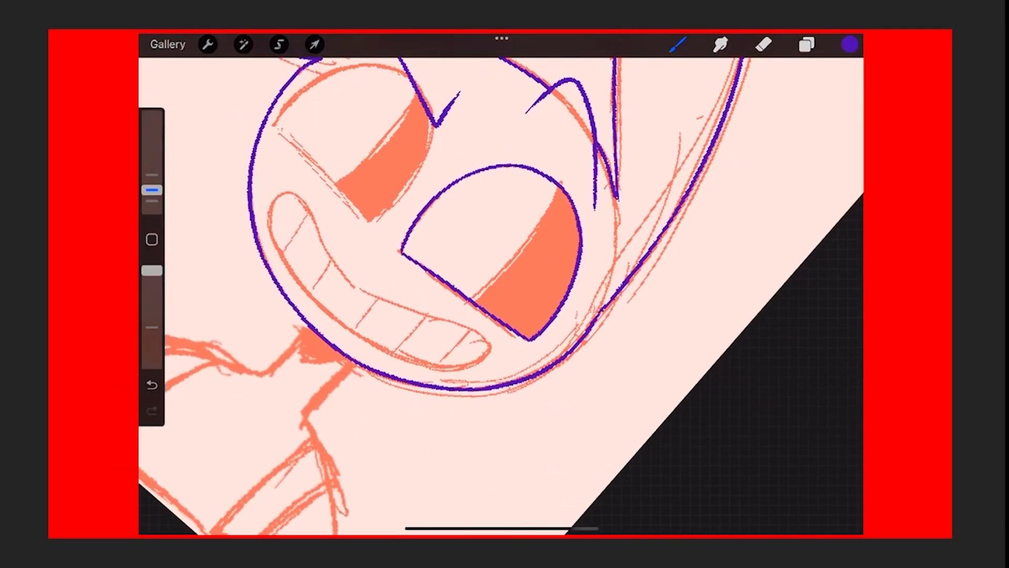
{"action": "left_click", "coordinate": [151, 385]}
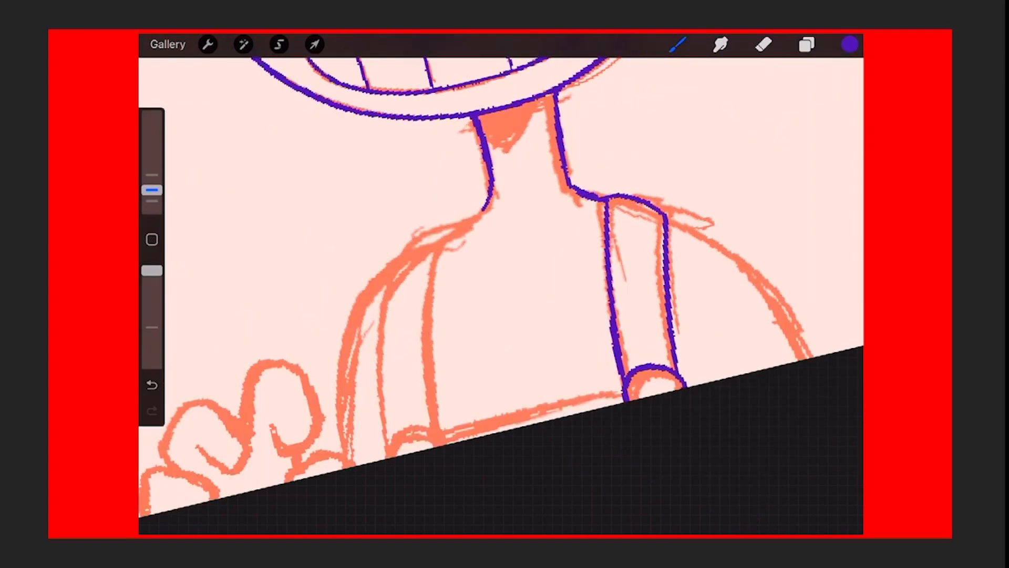
Ink the shoulders, second strap and curled fingers, fill the eye shading solid purple, and hide the sketch
{"action": "left_click", "coordinate": [508, 122]}
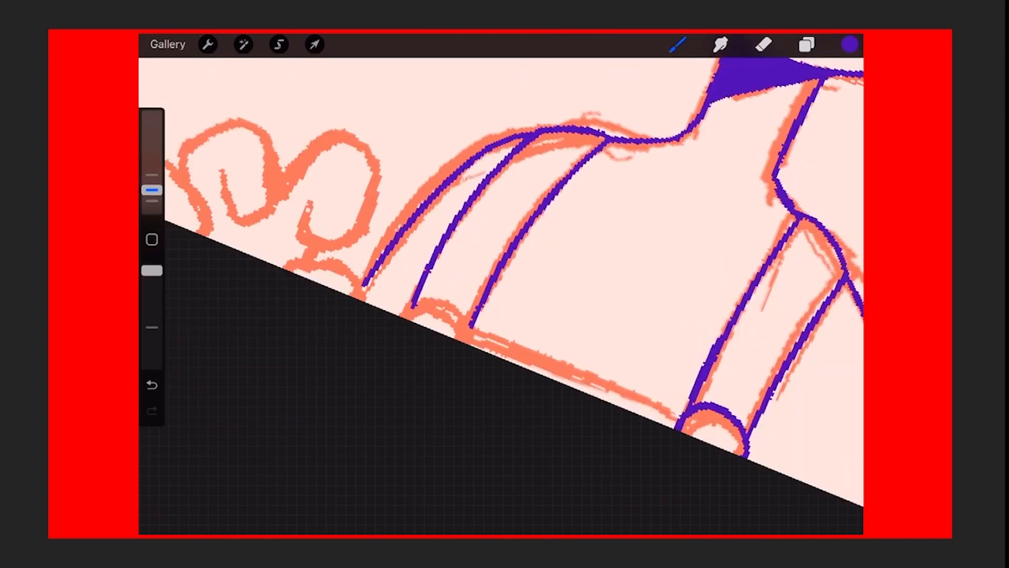
{"action": "left_click", "coordinate": [151, 384]}
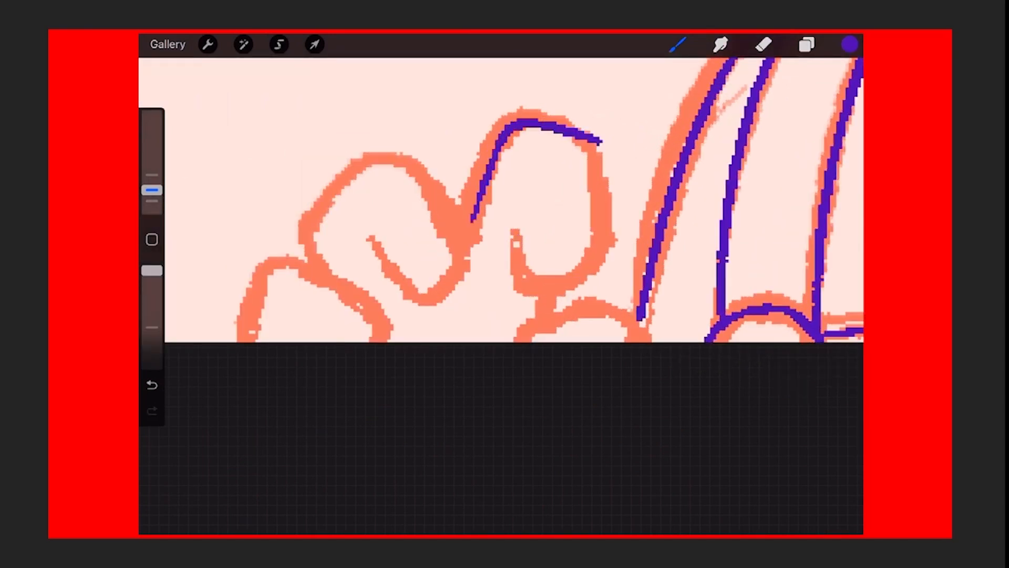
{"action": "left_click", "coordinate": [151, 383]}
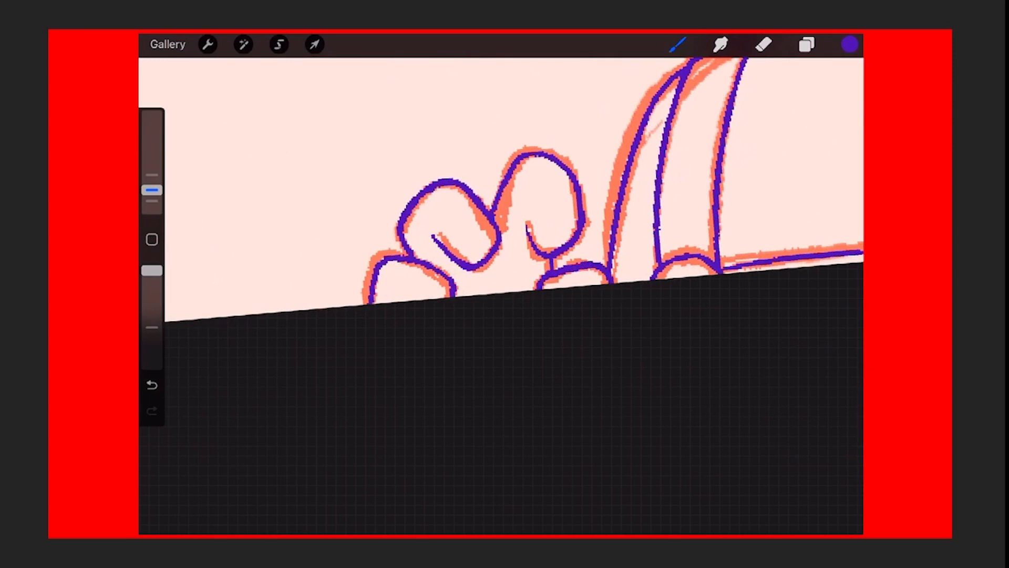
{"action": "left_click", "coordinate": [806, 44]}
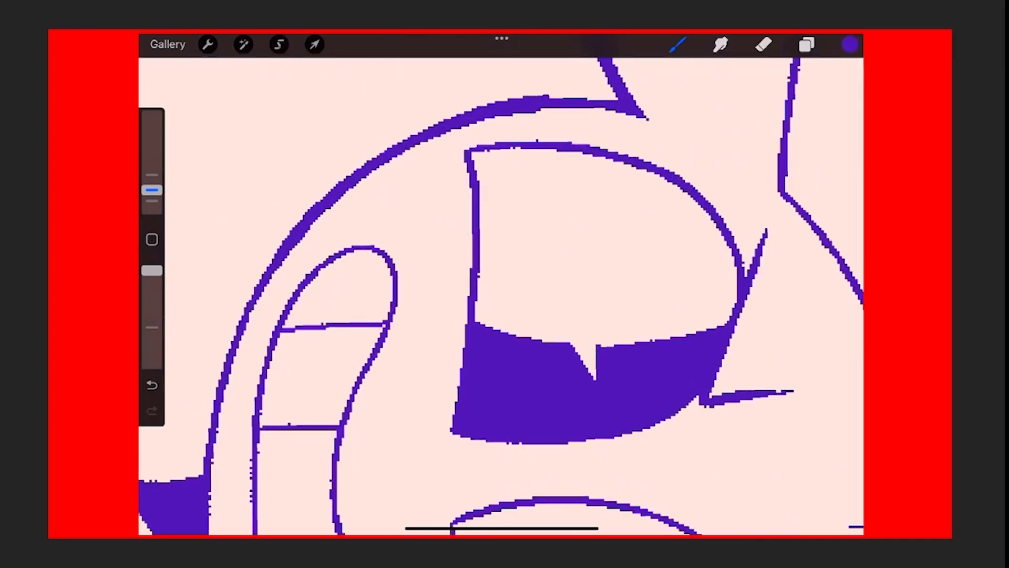
Add teeth divisions and solid purple eyes and neck shadow, with sketch and reference layers hidden
{"action": "left_click", "coordinate": [763, 44]}
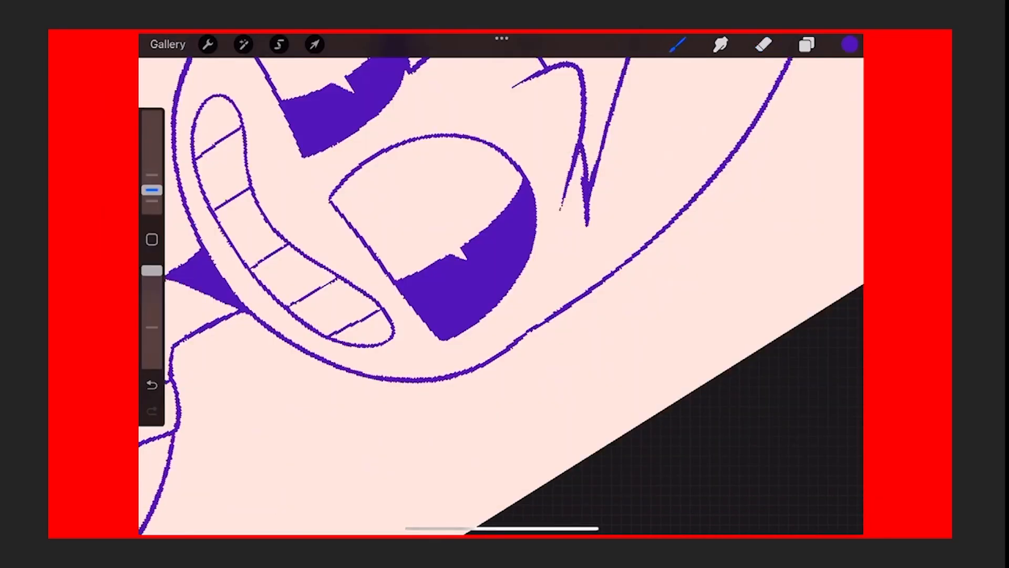
{"action": "left_click", "coordinate": [763, 44]}
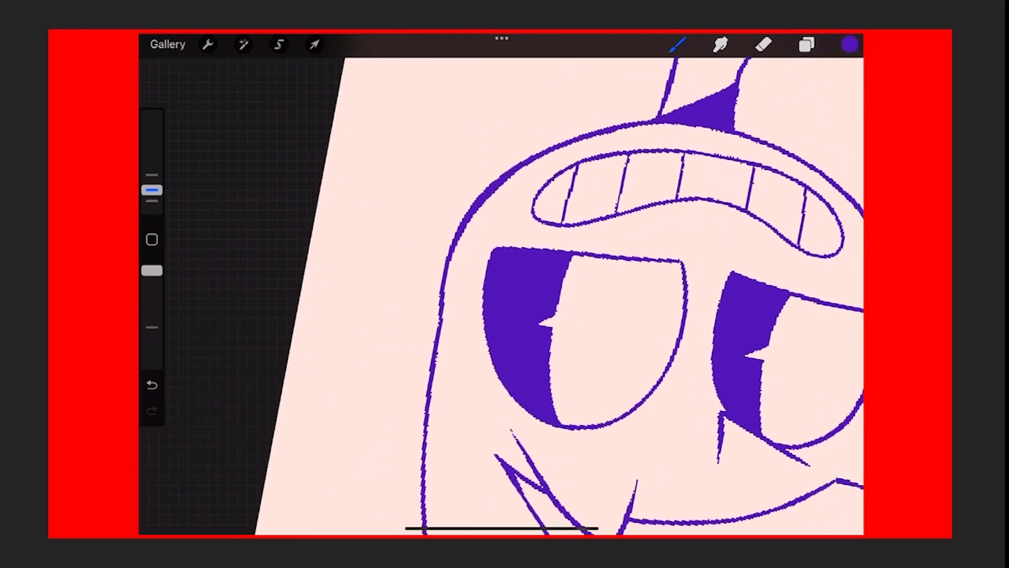
{"action": "left_click", "coordinate": [764, 45]}
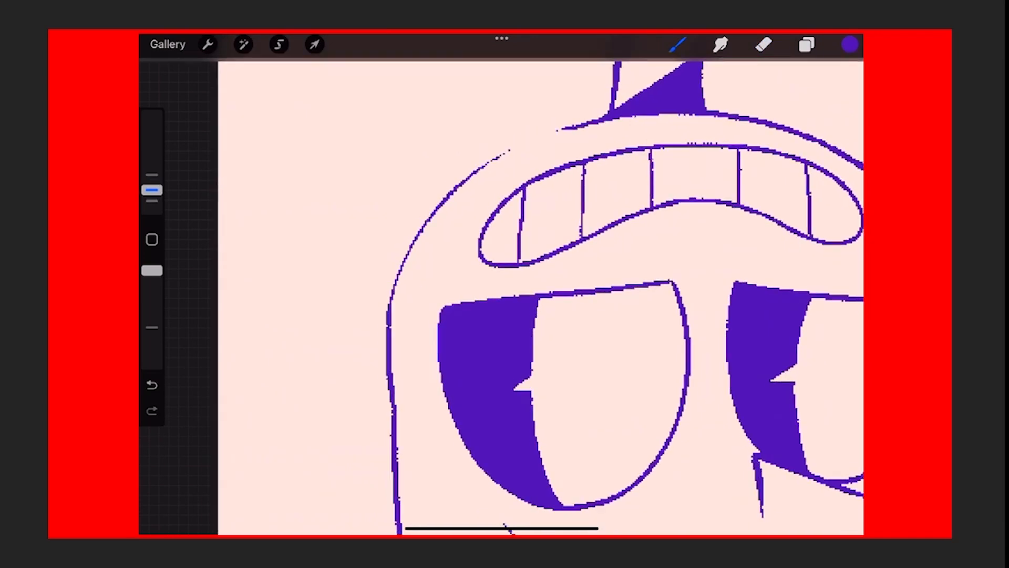
{"action": "left_click", "coordinate": [763, 44]}
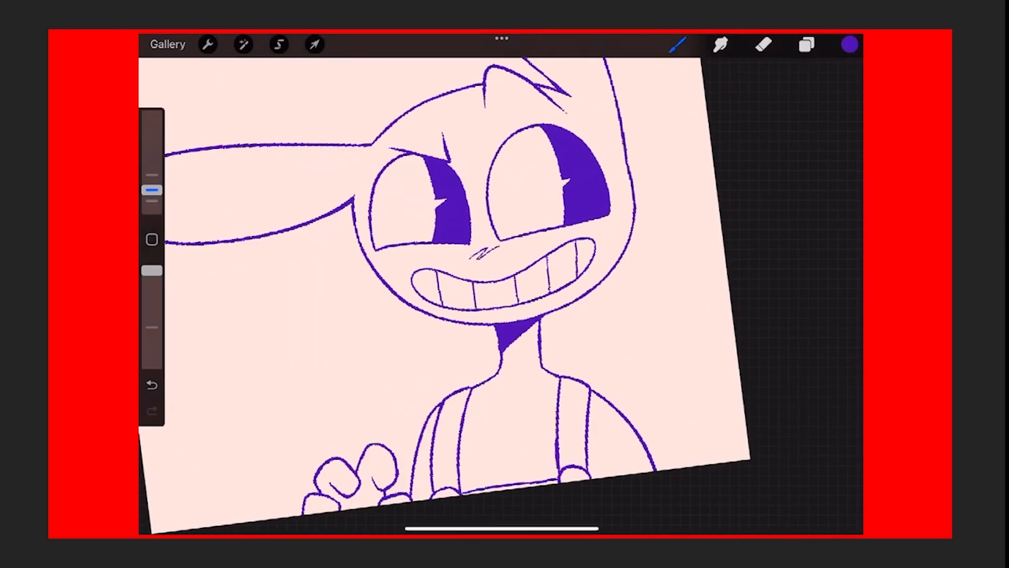
{"action": "left_click", "coordinate": [806, 45]}
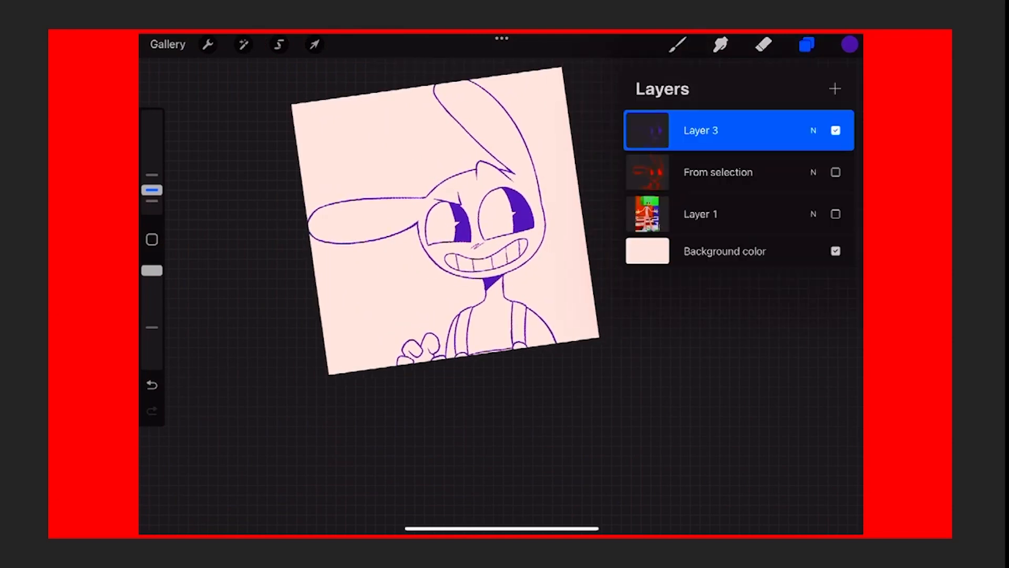
ColorDrop light purple into the body on new Layer 4, show the reference again, and pick yellow
{"action": "left_click", "coordinate": [806, 44]}
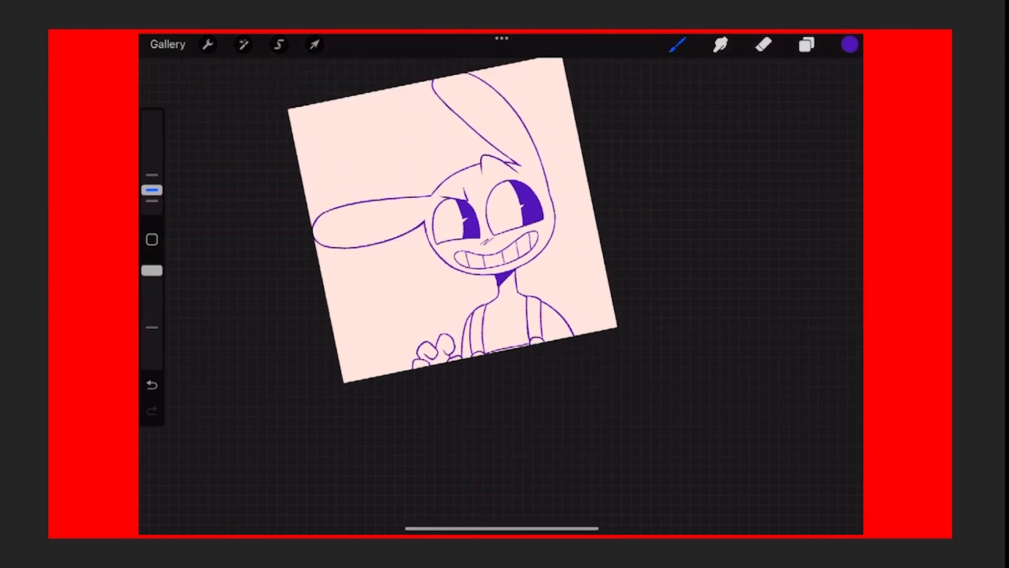
{"action": "left_click", "coordinate": [806, 44]}
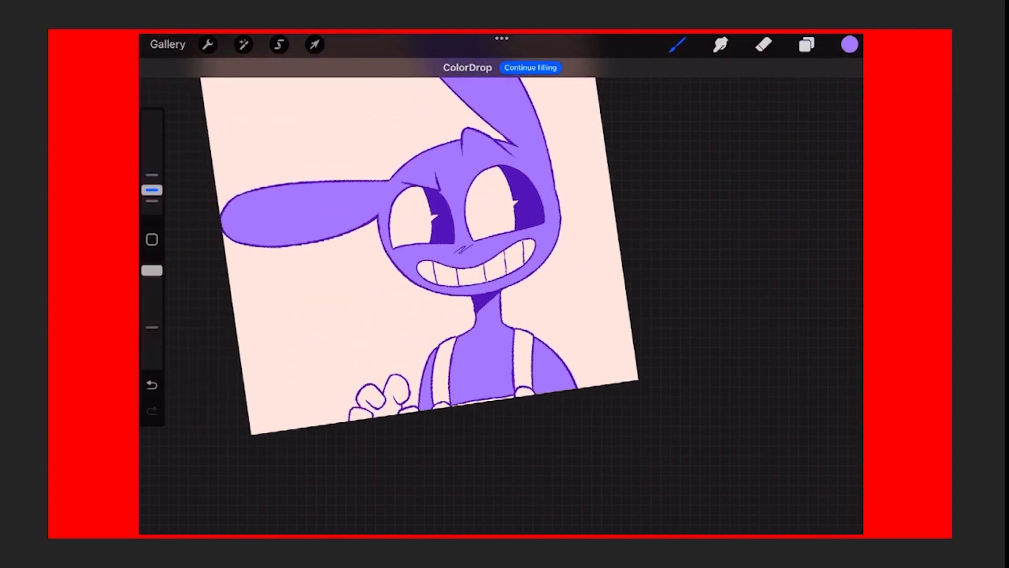
{"action": "left_click", "coordinate": [805, 44]}
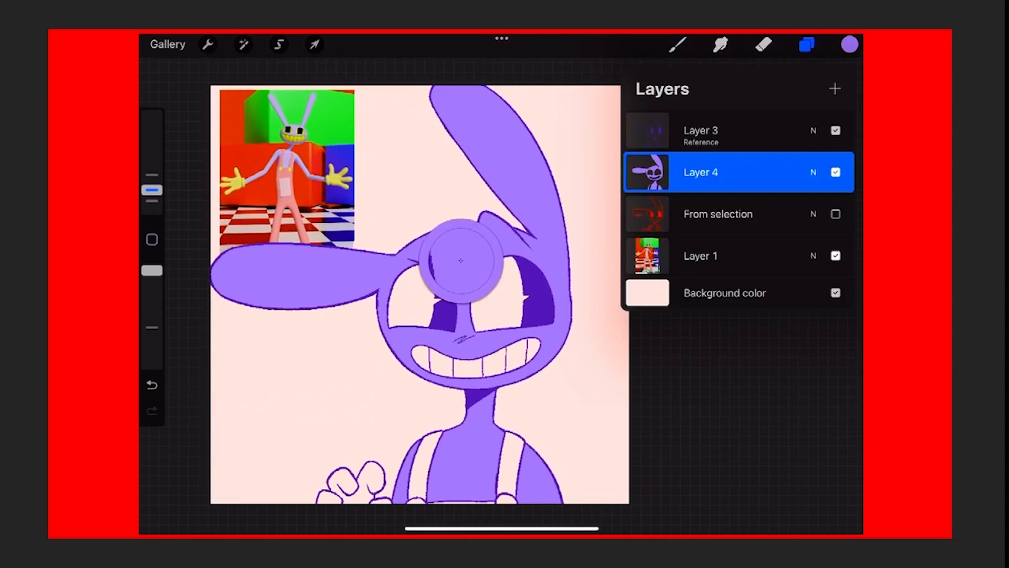
{"action": "left_click", "coordinate": [849, 44]}
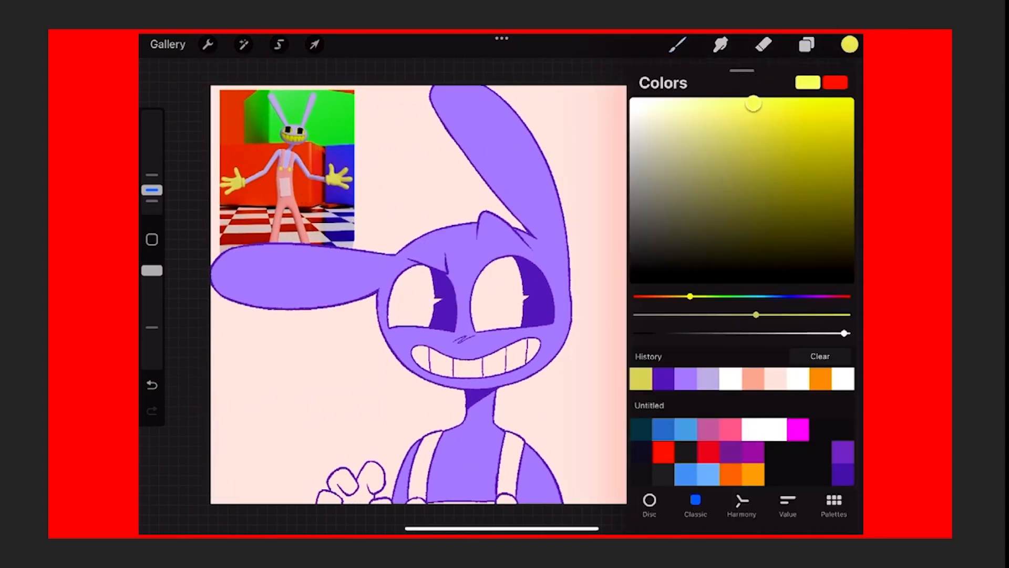
Paint dark indigo shadow shapes beside the eye sockets and under the chin
{"action": "left_click", "coordinate": [496, 293]}
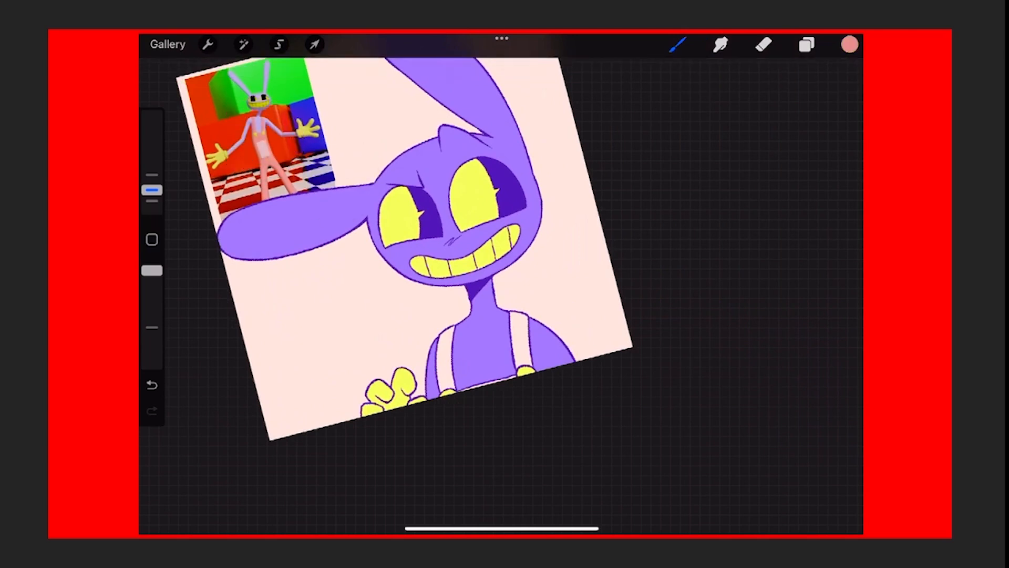
{"action": "left_click", "coordinate": [848, 45]}
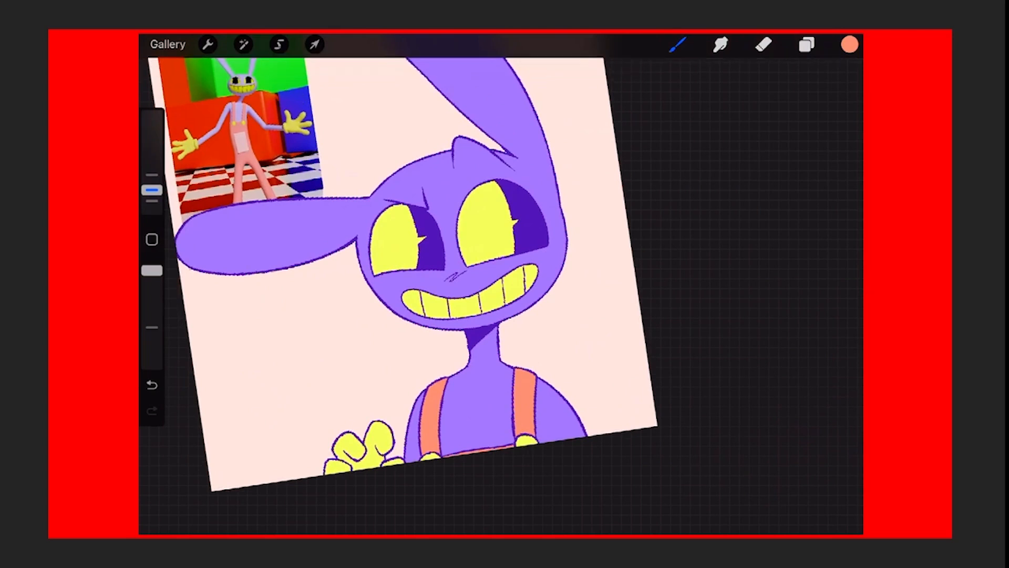
{"action": "left_click", "coordinate": [806, 44]}
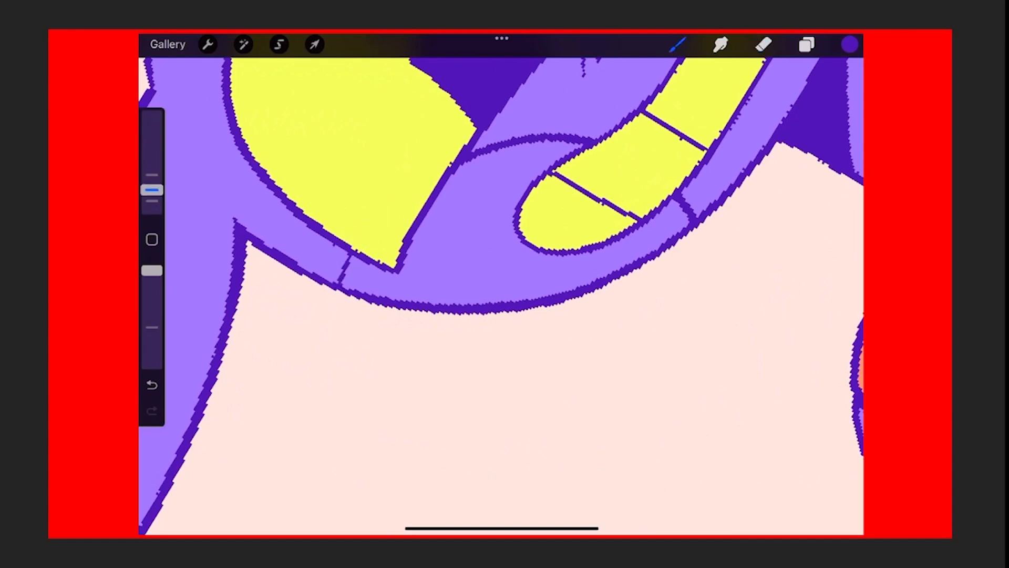
Make Layer 4, the coloured character layer, the active layer
{"action": "left_click", "coordinate": [806, 44]}
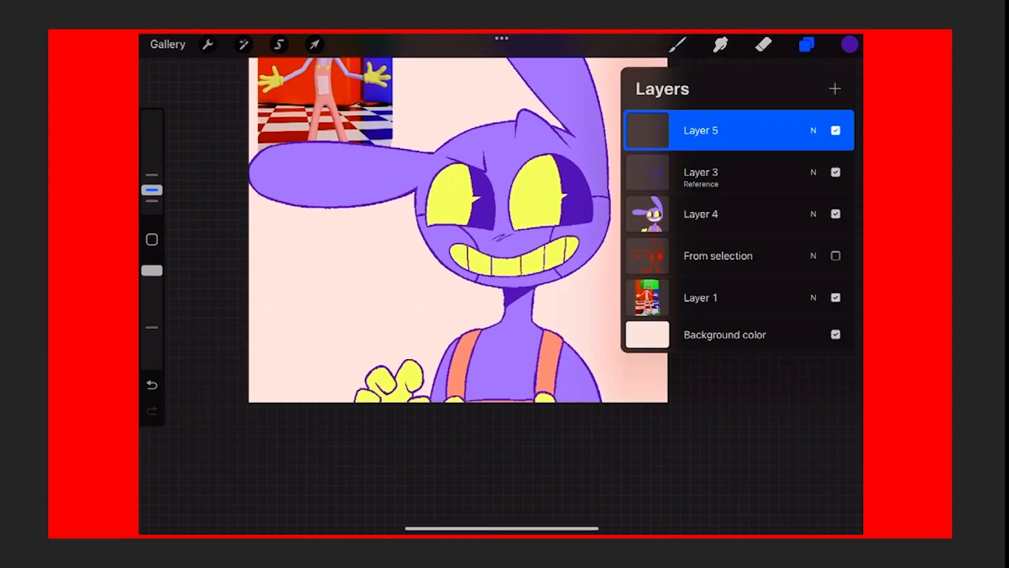
{"action": "left_click", "coordinate": [700, 214]}
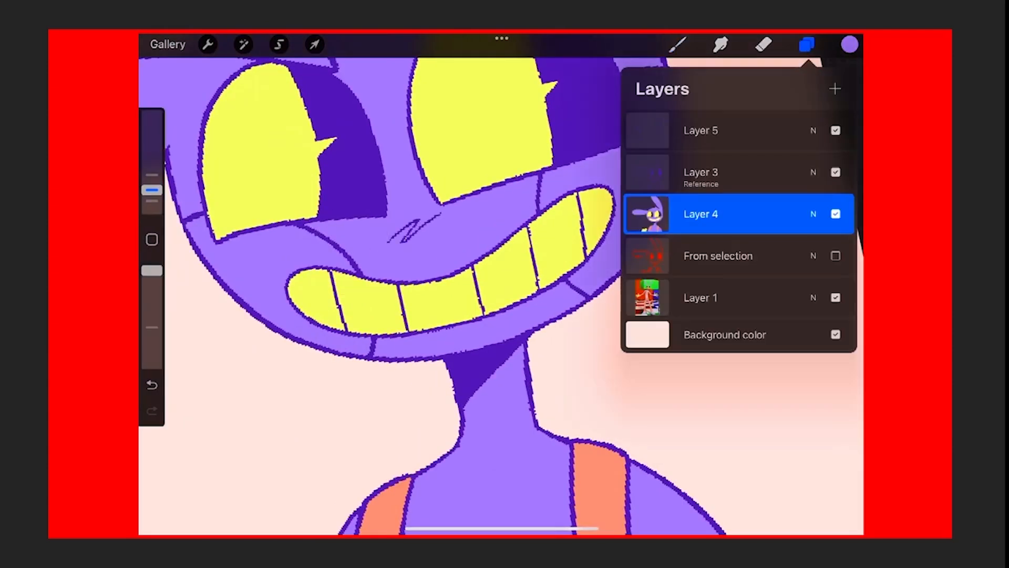
{"action": "left_click", "coordinate": [848, 44]}
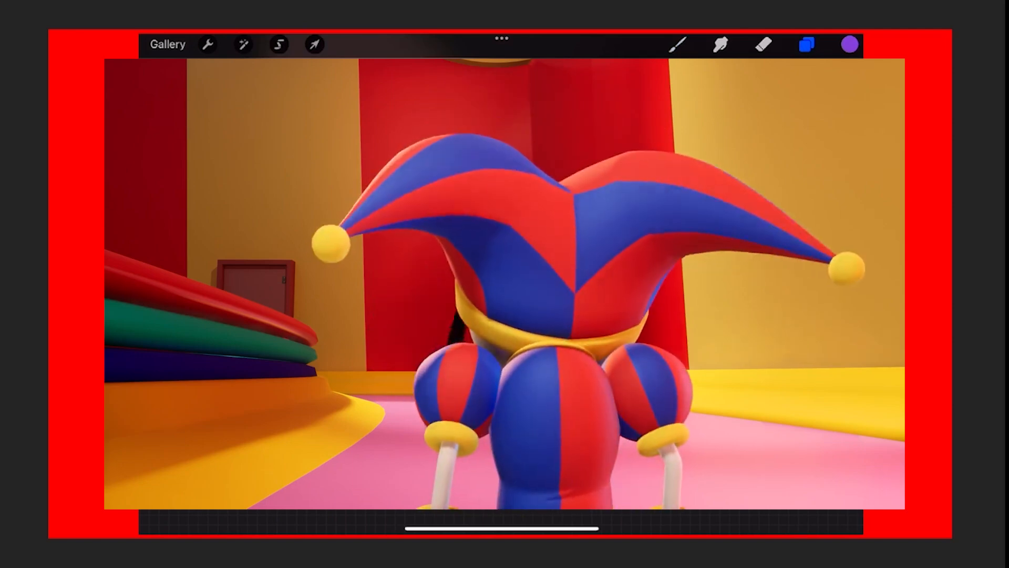
{"action": "left_click", "coordinate": [313, 45]}
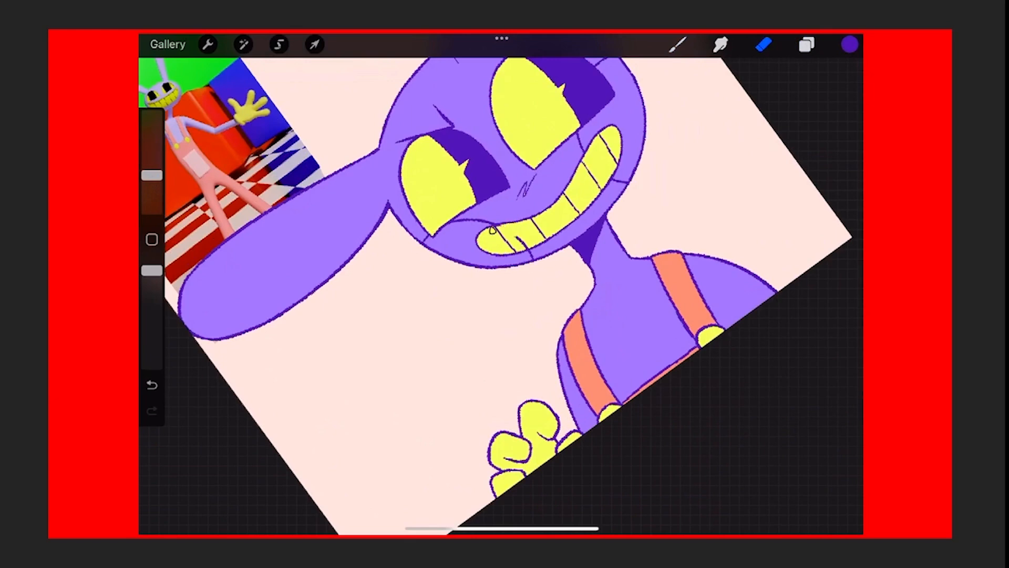
Repaint the eye shadows and inner outlines around the suspenders and hands in magenta
{"action": "left_click", "coordinate": [806, 44]}
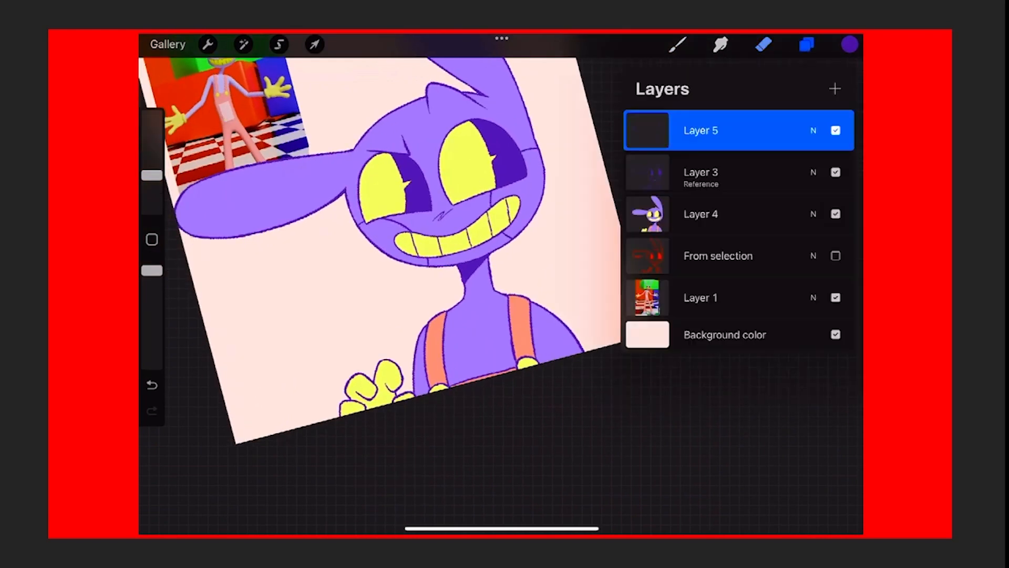
{"action": "left_click", "coordinate": [849, 44]}
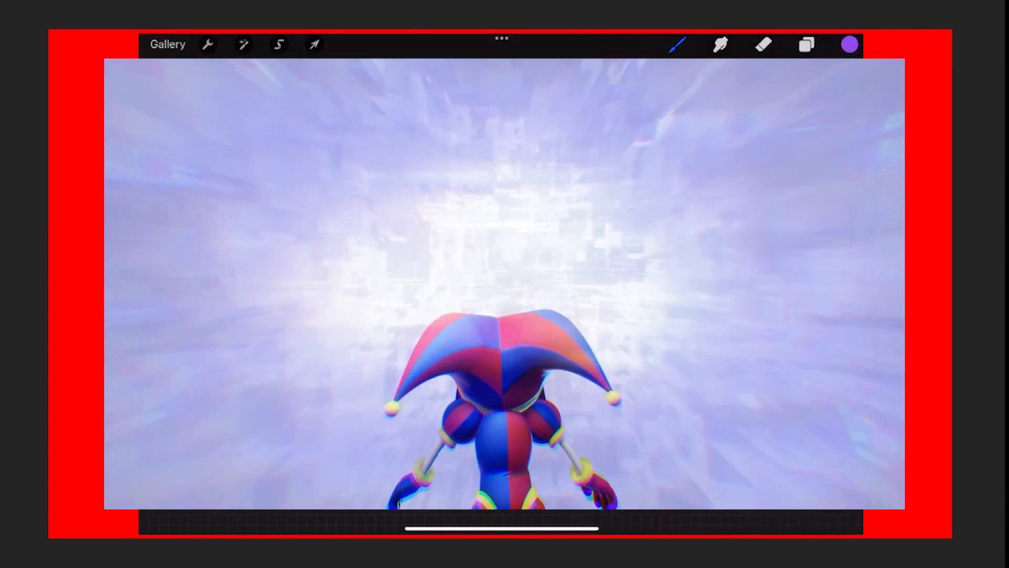
{"action": "left_click", "coordinate": [806, 44]}
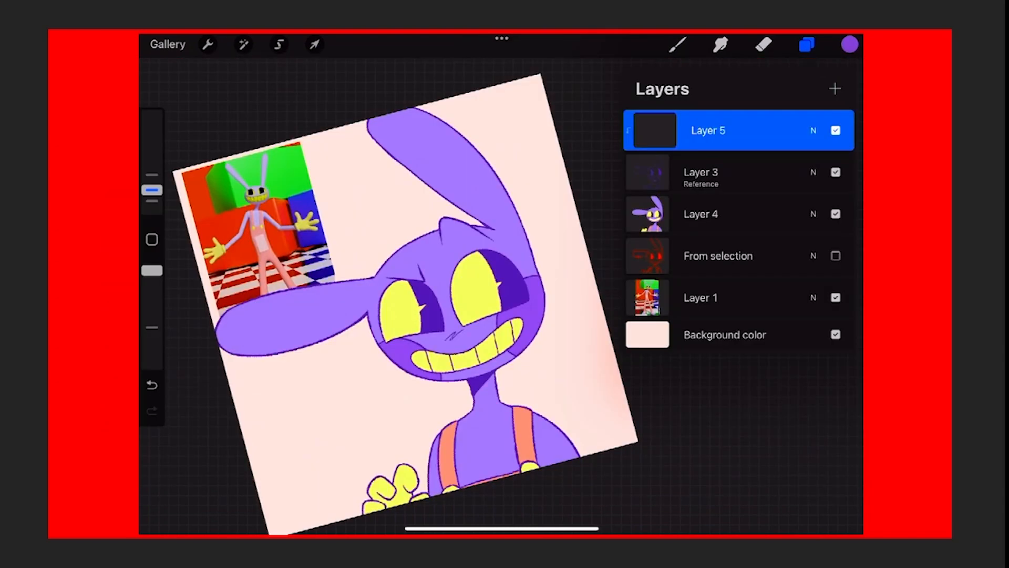
{"action": "left_click", "coordinate": [849, 43]}
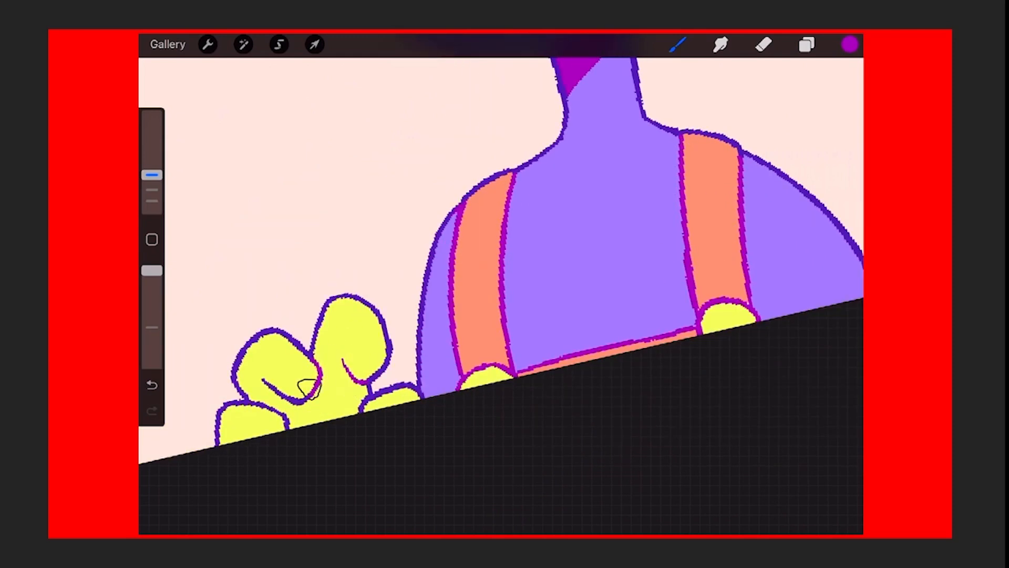
{"action": "left_click", "coordinate": [764, 44]}
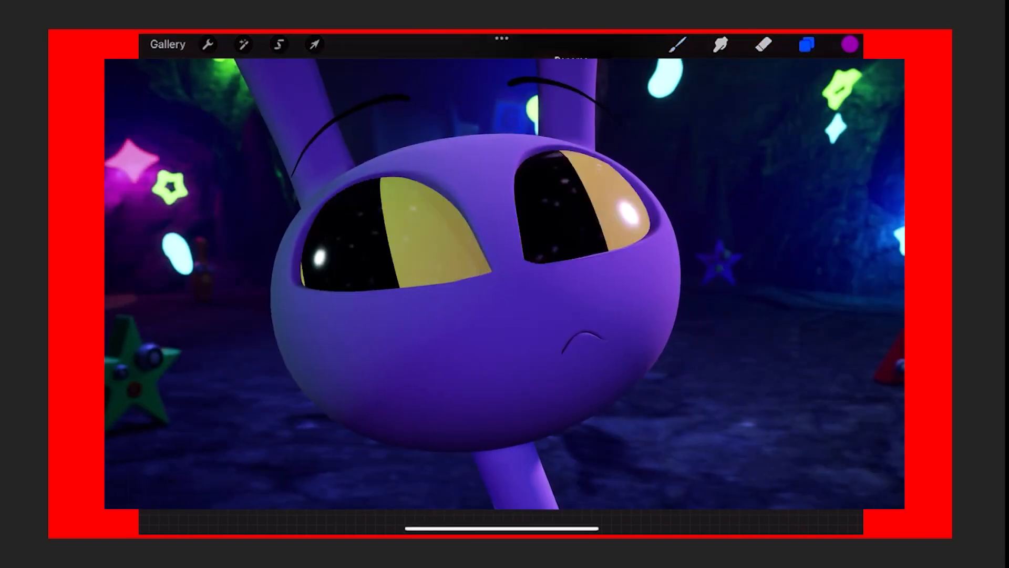
{"action": "left_click", "coordinate": [806, 43]}
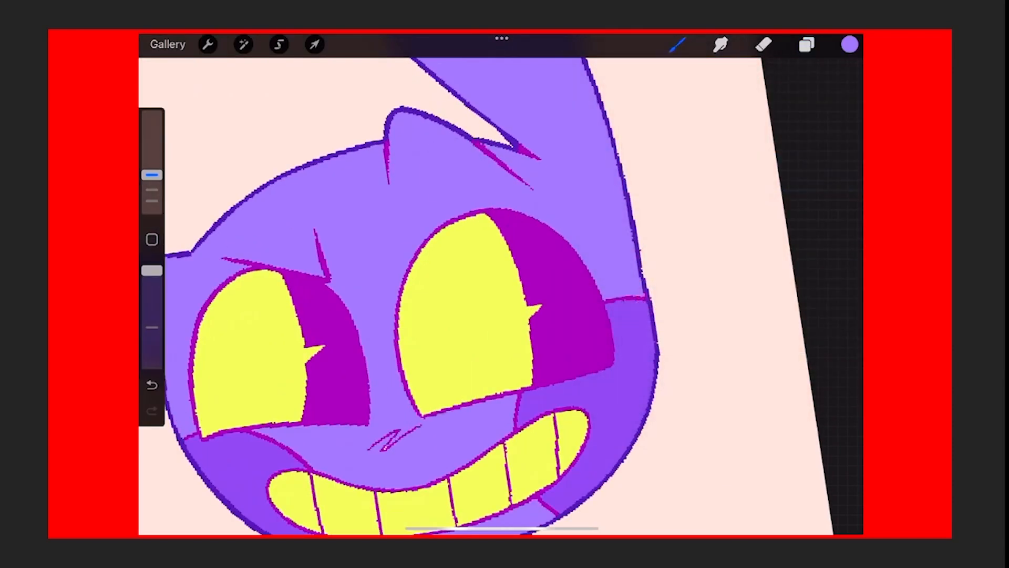
{"action": "left_click", "coordinate": [806, 44]}
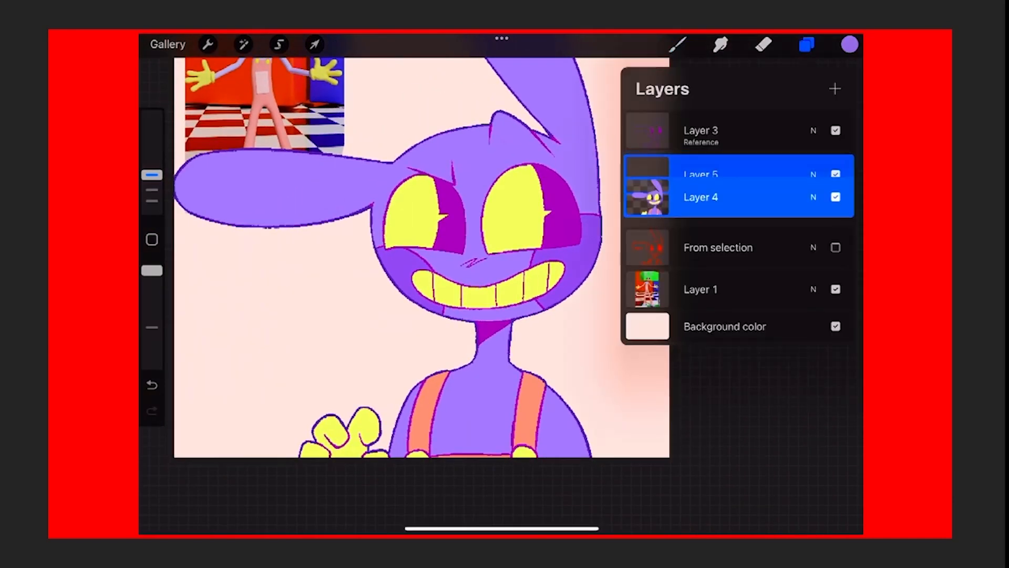
Clip Layer 5 to Layer 4 and shade the upper eyes darker orange-yellow
{"action": "left_click", "coordinate": [700, 174]}
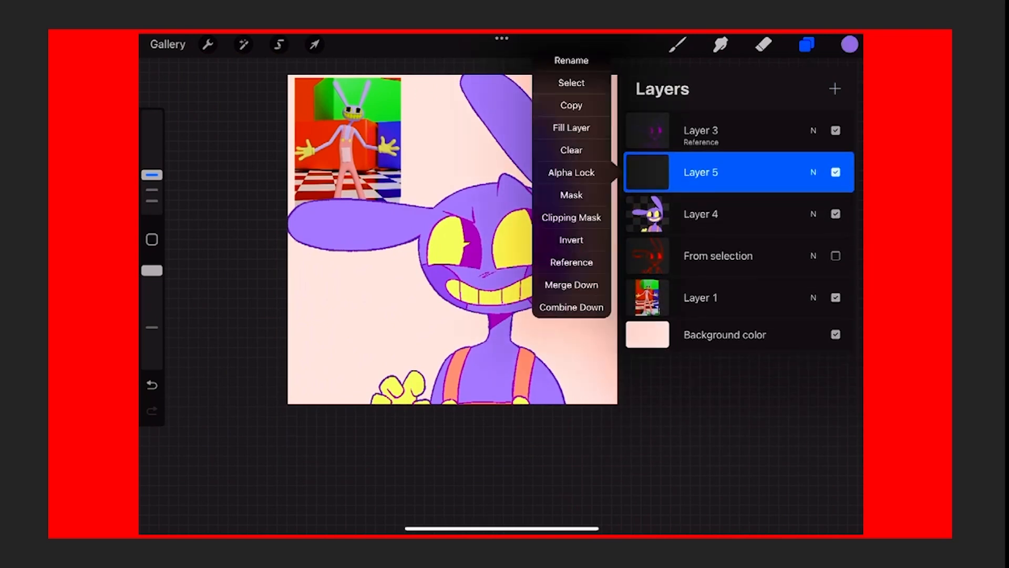
{"action": "left_click", "coordinate": [849, 45]}
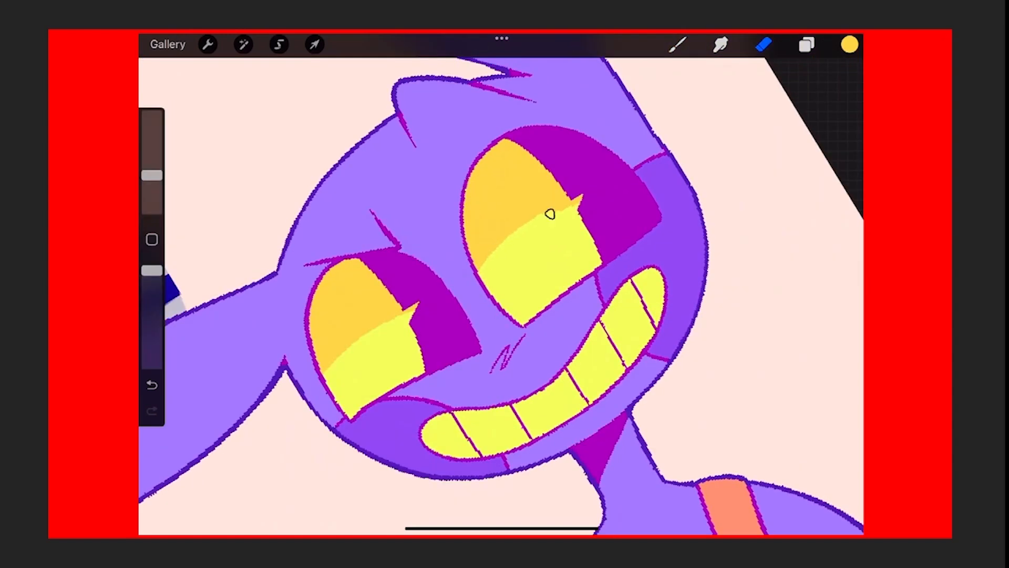
{"action": "left_click", "coordinate": [151, 385]}
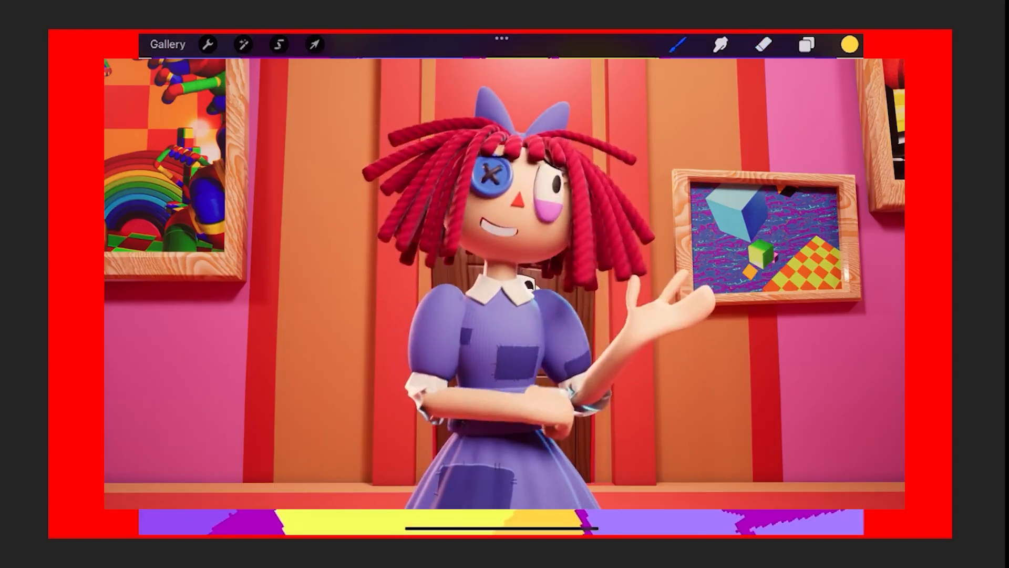
{"action": "left_click", "coordinate": [766, 45]}
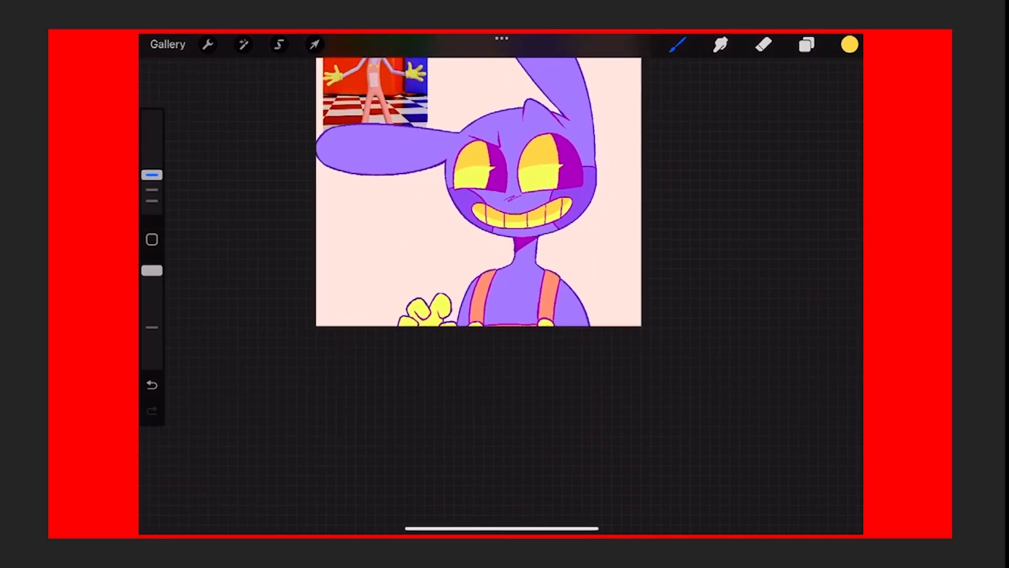
{"action": "left_click", "coordinate": [279, 44]}
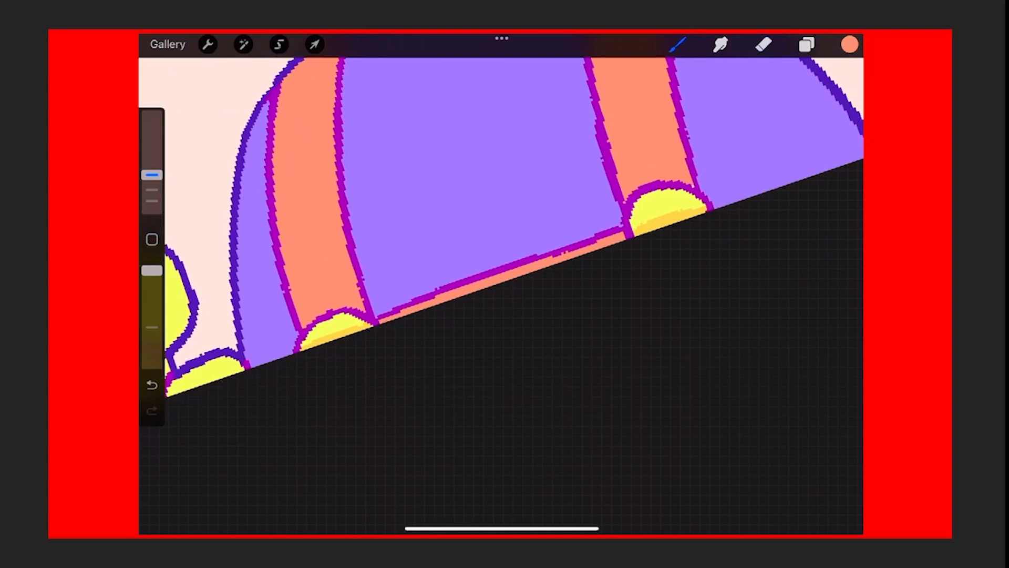
Shade the tops of the gloves in darker yellow and draw white oval highlights in both eyes
{"action": "left_click", "coordinate": [806, 44]}
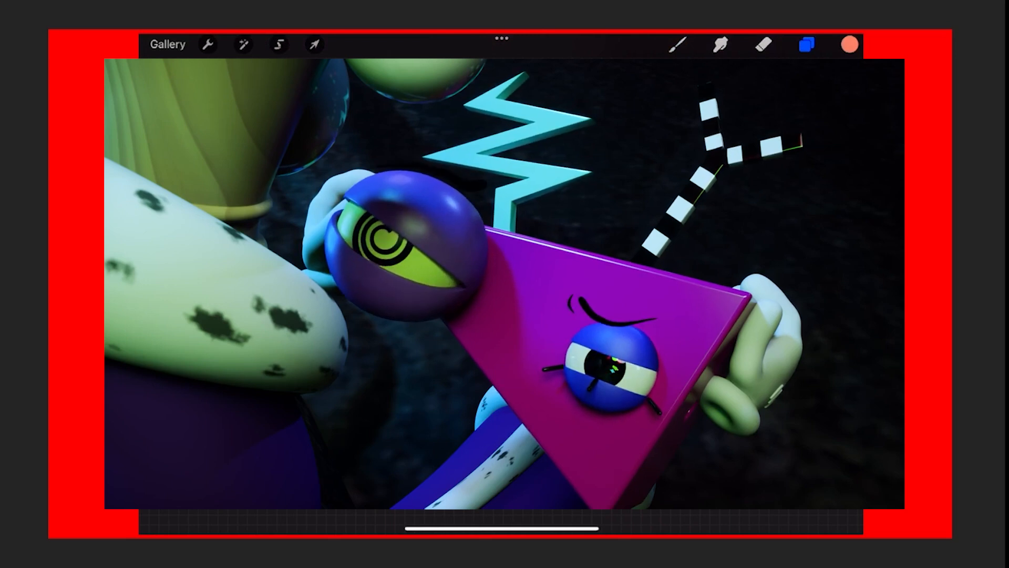
{"action": "left_click", "coordinate": [806, 44]}
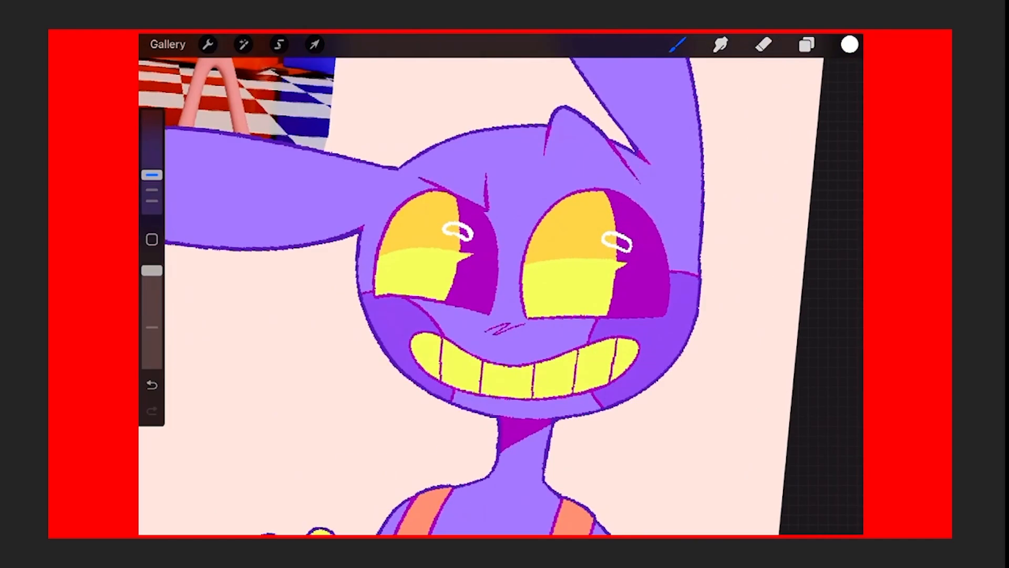
Move the white eye highlights higher inside both yellow eyes using Freeform transform
{"action": "left_click", "coordinate": [313, 44]}
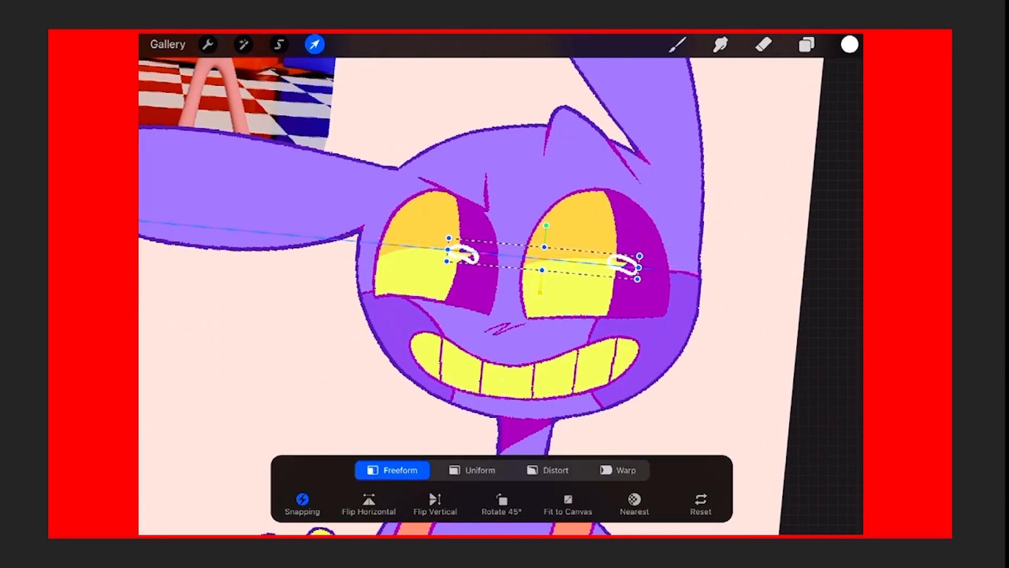
{"action": "left_click", "coordinate": [805, 44]}
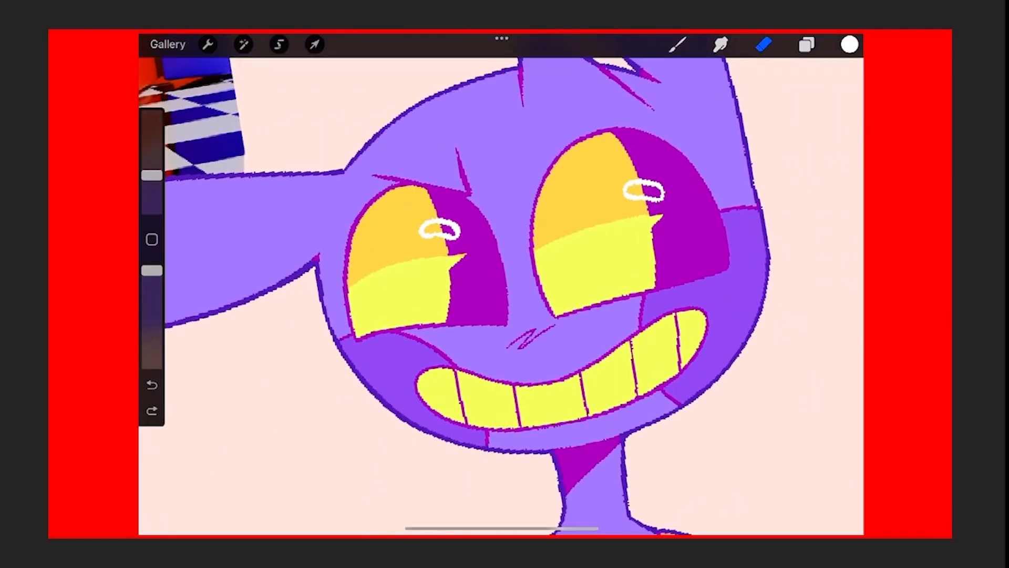
{"action": "left_click", "coordinate": [314, 44]}
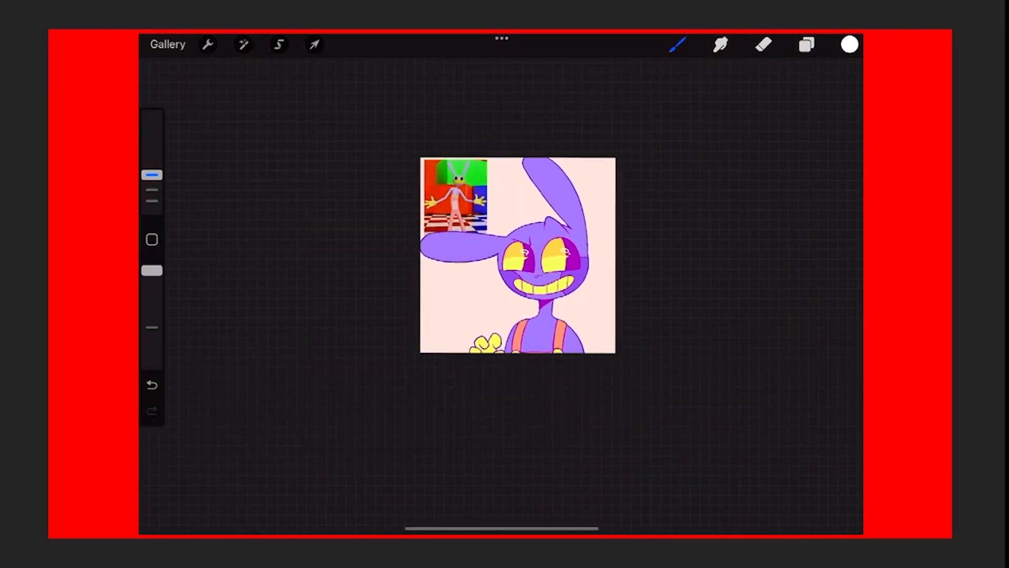
{"action": "left_click", "coordinate": [806, 44]}
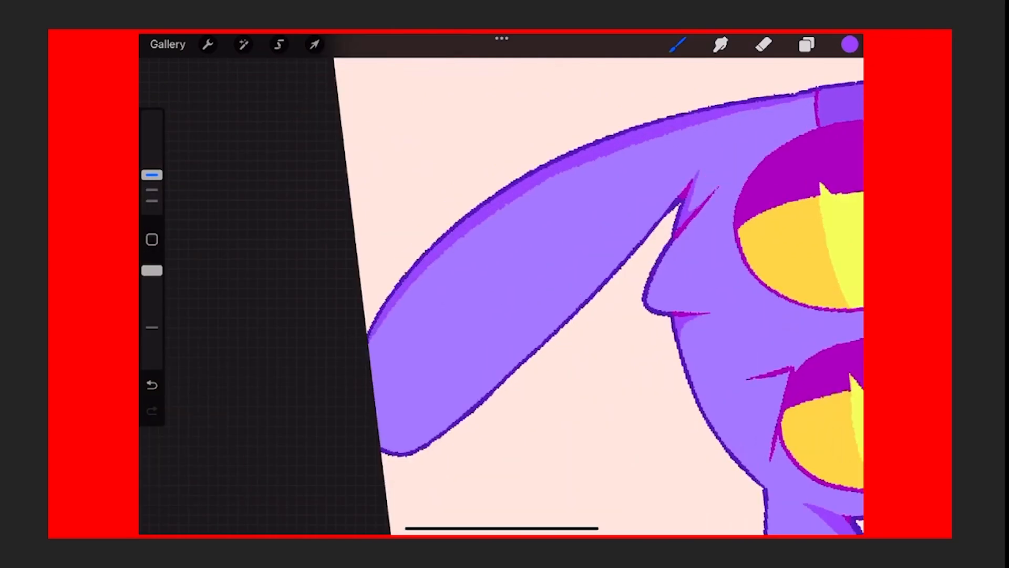
Shade the ear's top edge darker purple, undo a bad stroke, and erase shading near the suspenders
{"action": "left_click", "coordinate": [763, 44]}
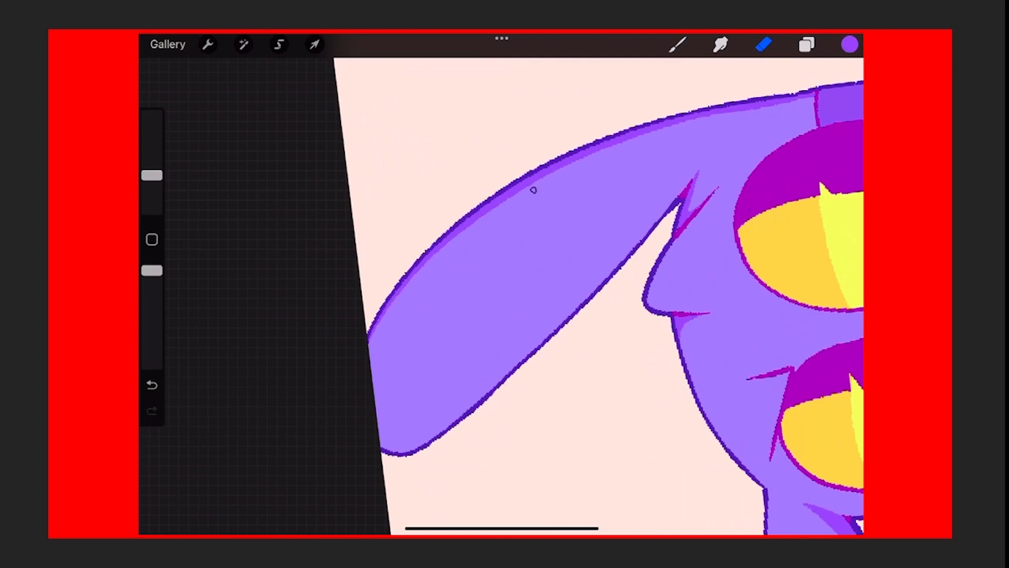
{"action": "left_click", "coordinate": [151, 385]}
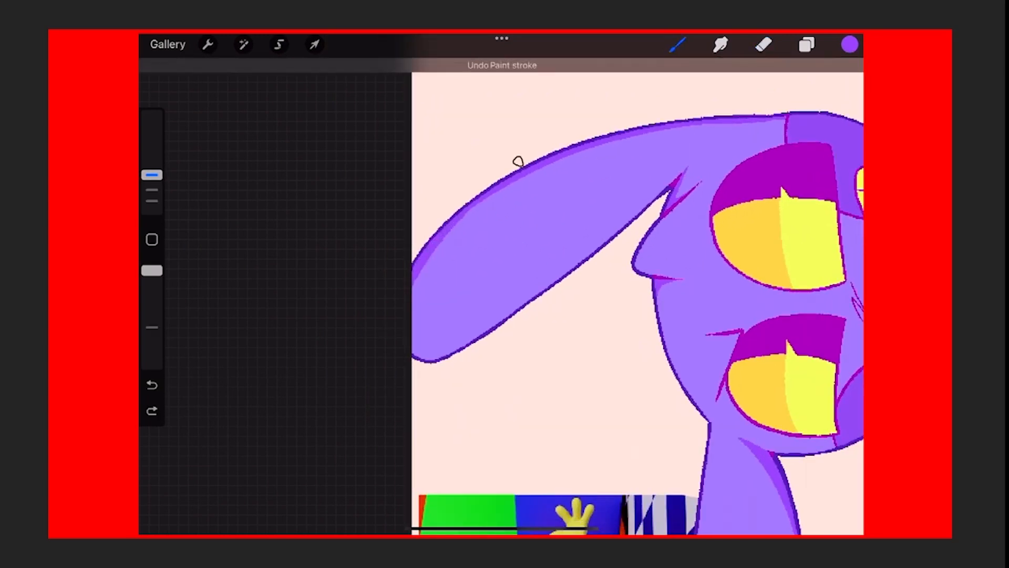
{"action": "left_click", "coordinate": [151, 384]}
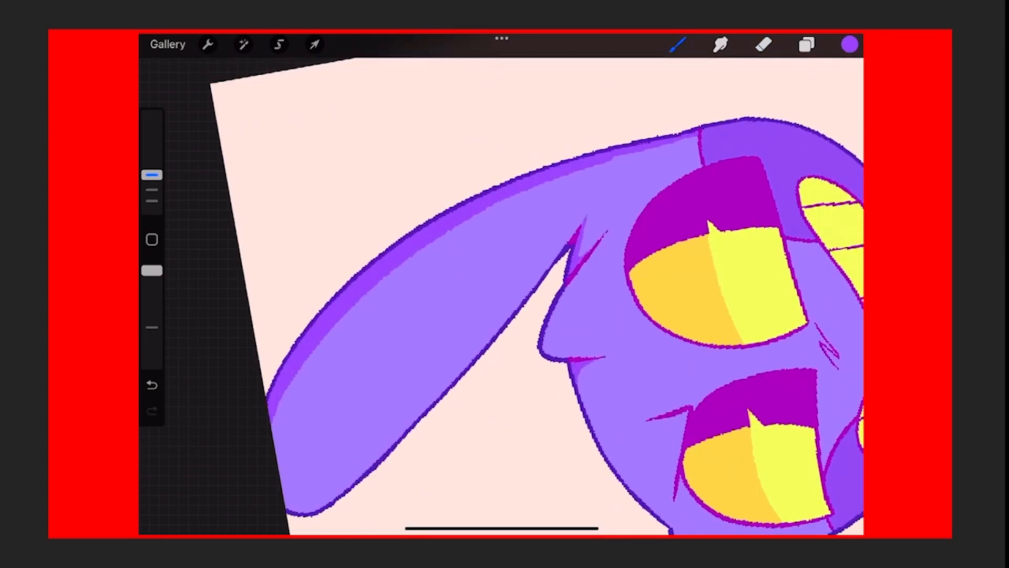
{"action": "left_click", "coordinate": [763, 44]}
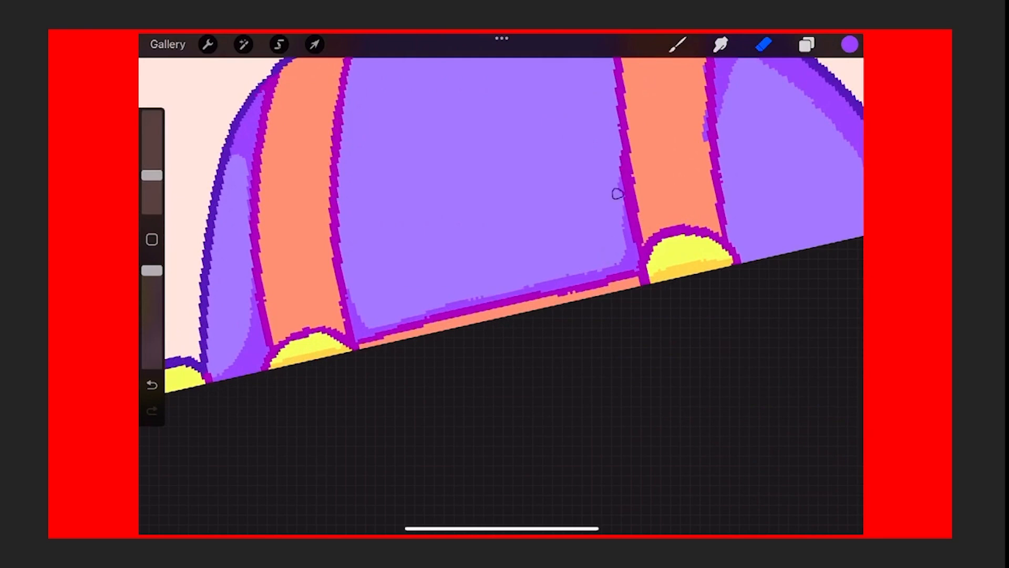
Paint a bluish-violet rim shade along the rabbit's head and cheek, erasing any overspill
{"action": "left_click", "coordinate": [151, 384]}
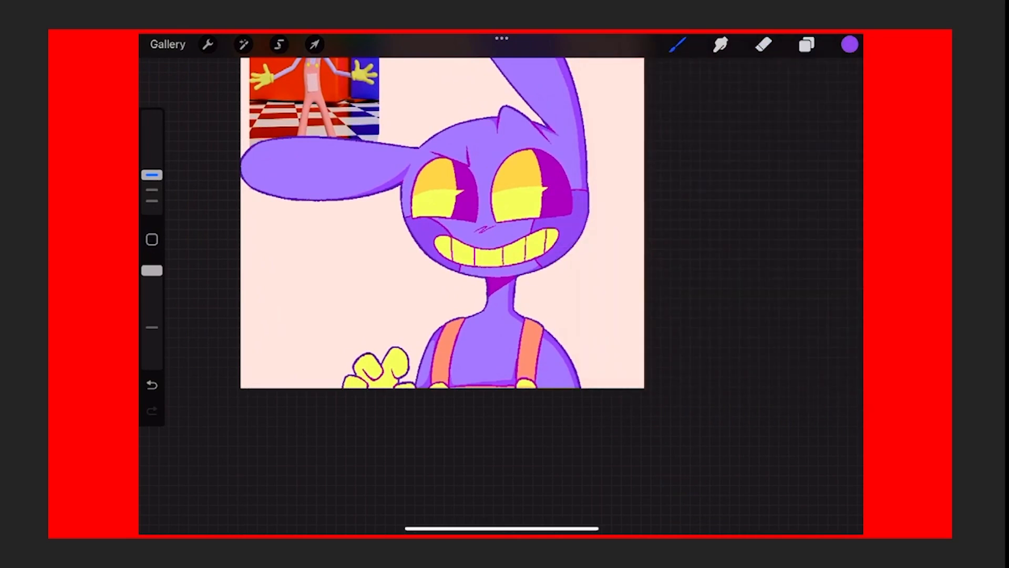
{"action": "left_click", "coordinate": [849, 43]}
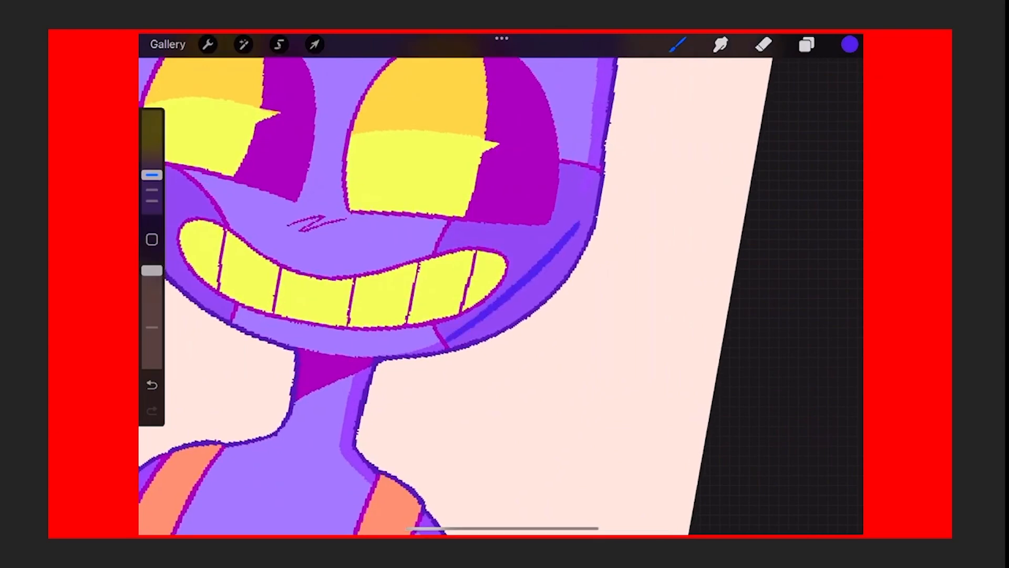
{"action": "left_click", "coordinate": [850, 44]}
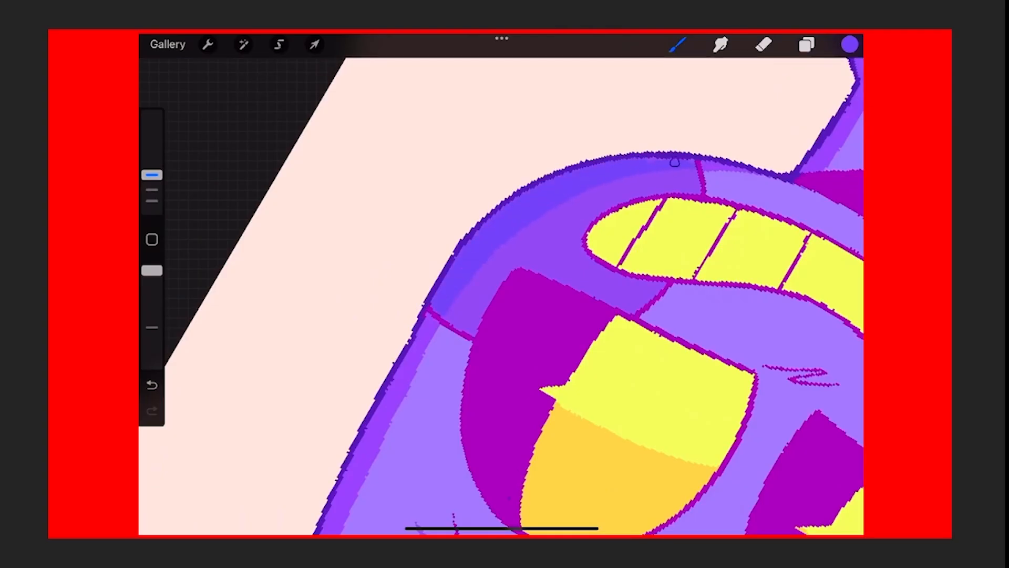
{"action": "left_click", "coordinate": [763, 45]}
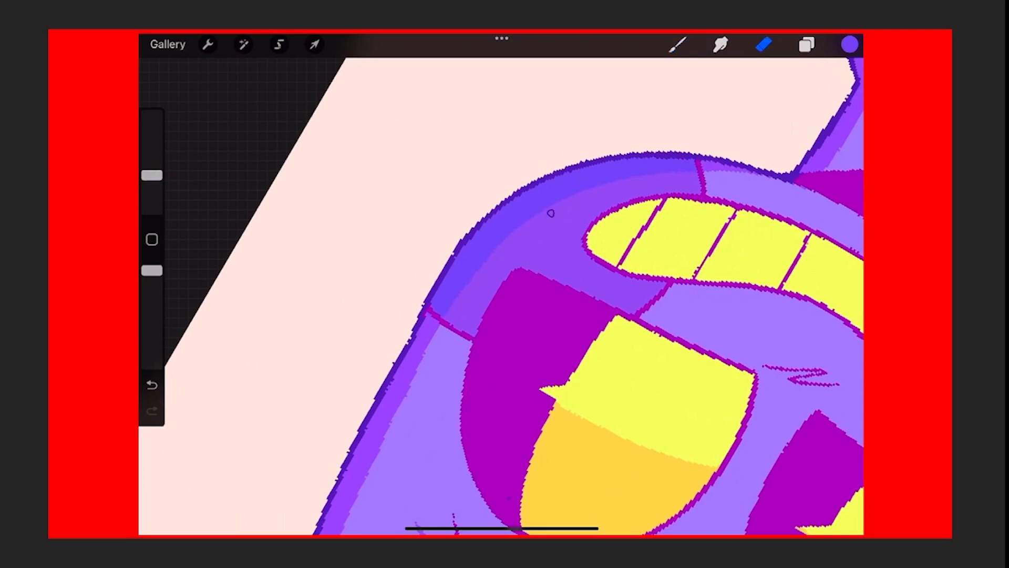
{"action": "left_click", "coordinate": [151, 384]}
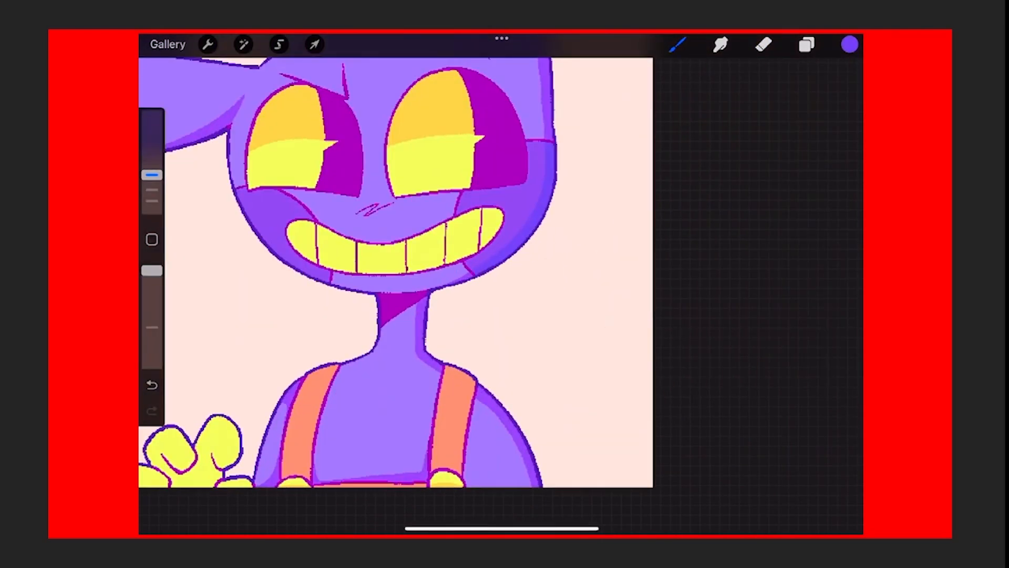
{"action": "left_click", "coordinate": [806, 44]}
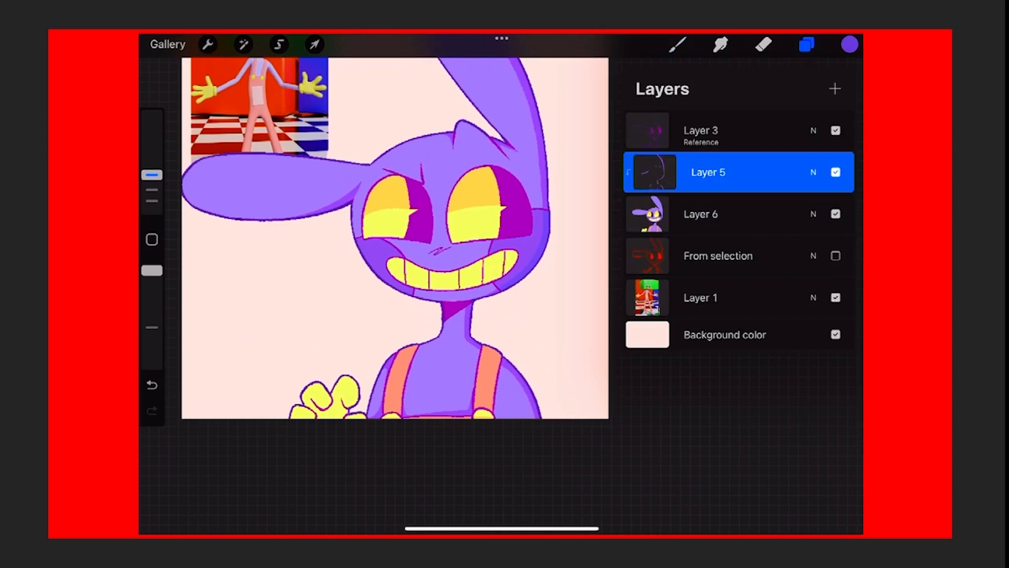
Undo the last paint stroke and select the orange suspender swatch
{"action": "left_click", "coordinate": [151, 384]}
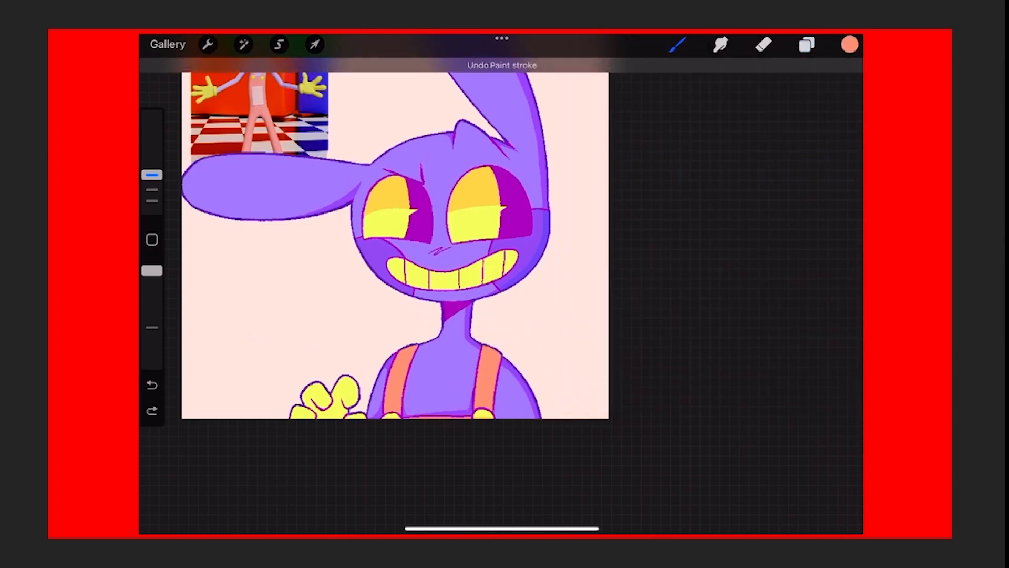
{"action": "left_click", "coordinate": [848, 44]}
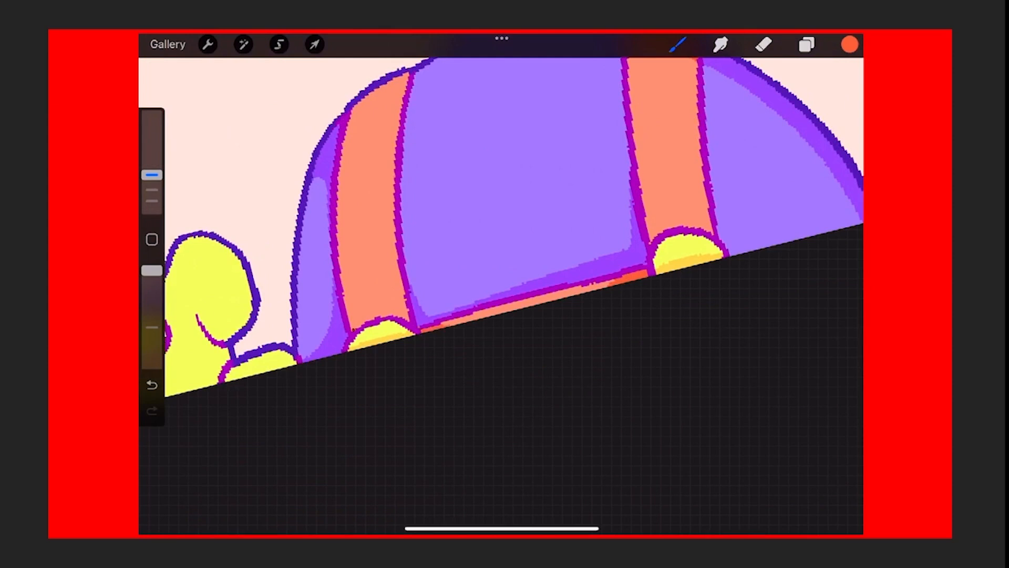
Paint darker orange on the suspenders, then refine the purple body shading beside them
{"action": "left_click", "coordinate": [152, 384]}
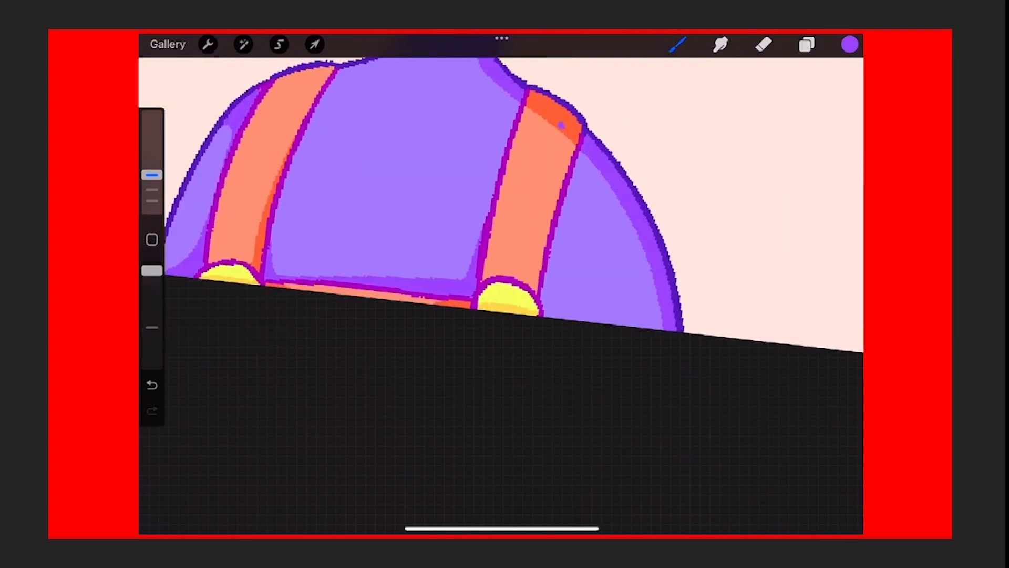
{"action": "left_click", "coordinate": [848, 44]}
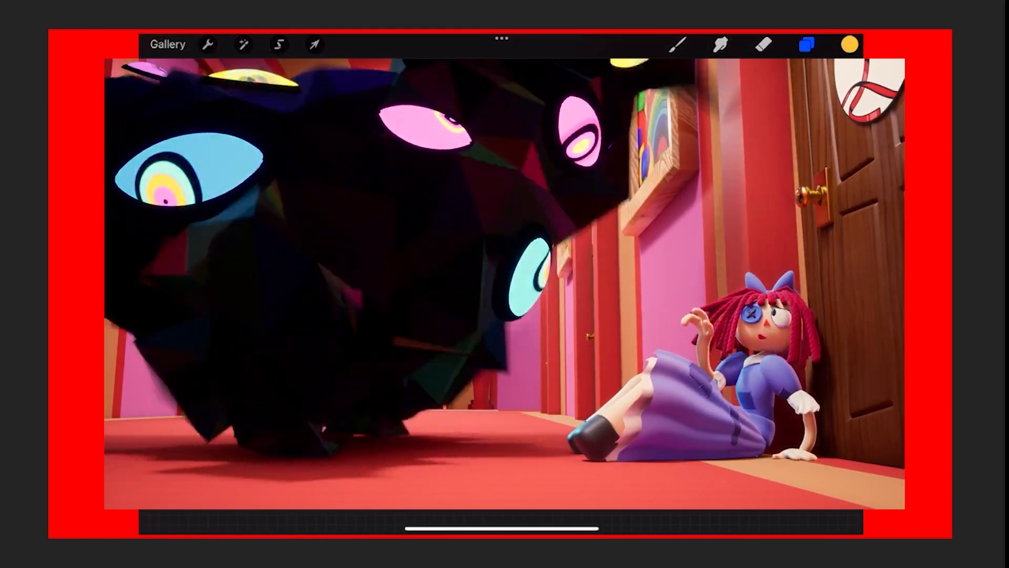
Crop the canvas to a tighter square framing the rabbit's head and shoulders
{"action": "left_click", "coordinate": [806, 44]}
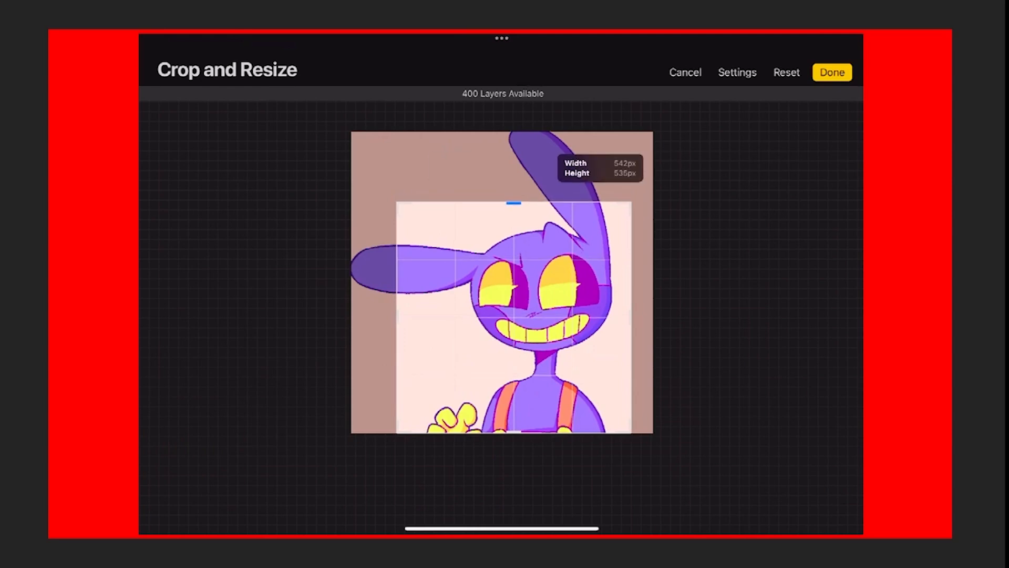
{"action": "left_click", "coordinate": [831, 72]}
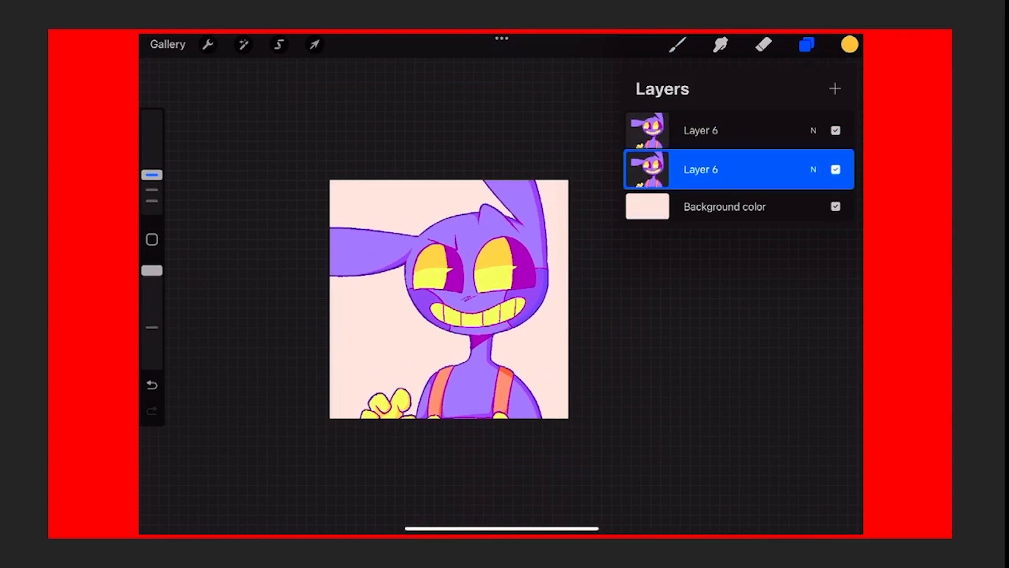
Fill an inverted selection with white on the duplicated layer for an outline, and add a new layer
{"action": "left_click", "coordinate": [849, 44]}
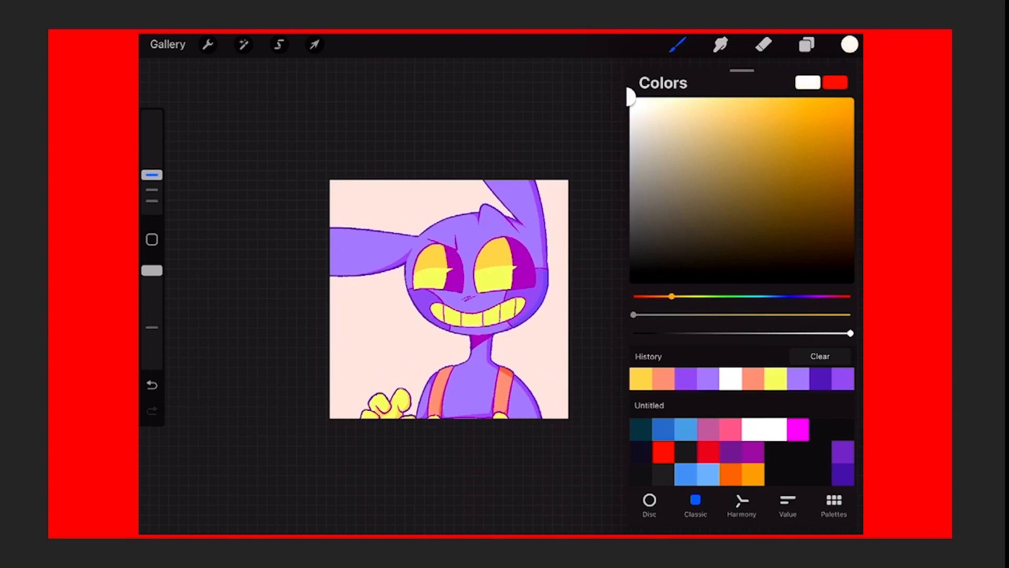
{"action": "left_click", "coordinate": [278, 44]}
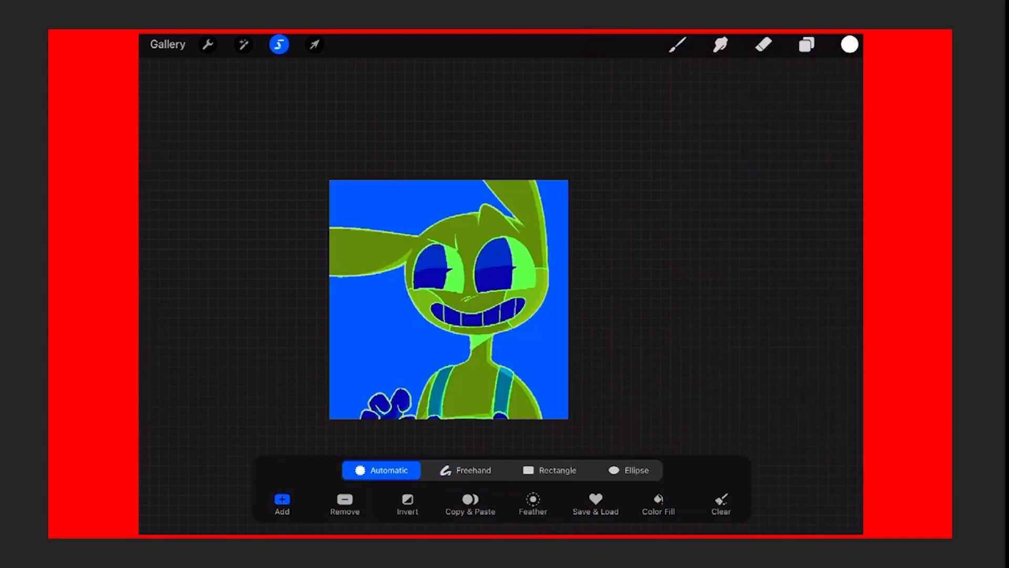
{"action": "left_click", "coordinate": [533, 502]}
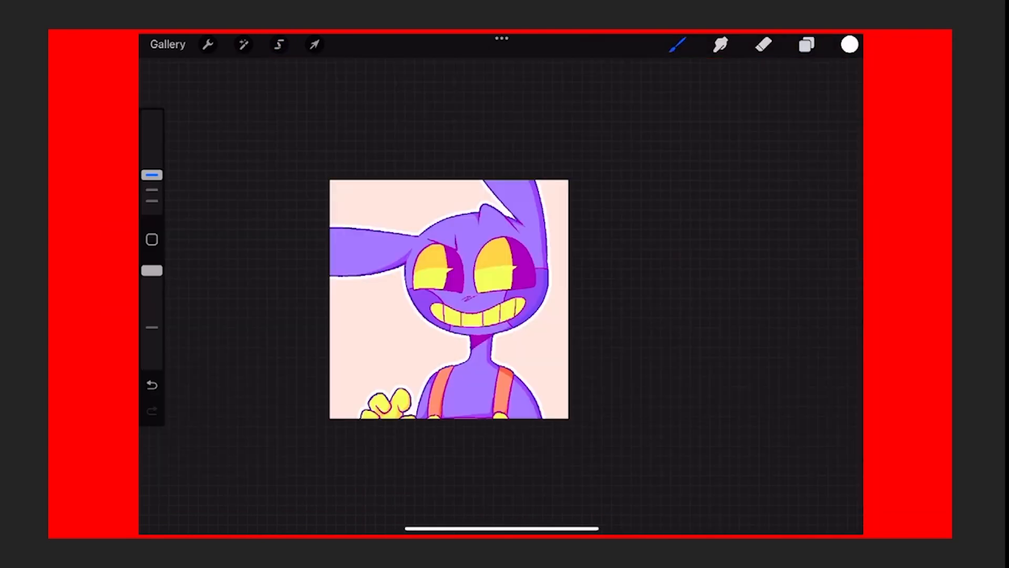
{"action": "left_click", "coordinate": [806, 44]}
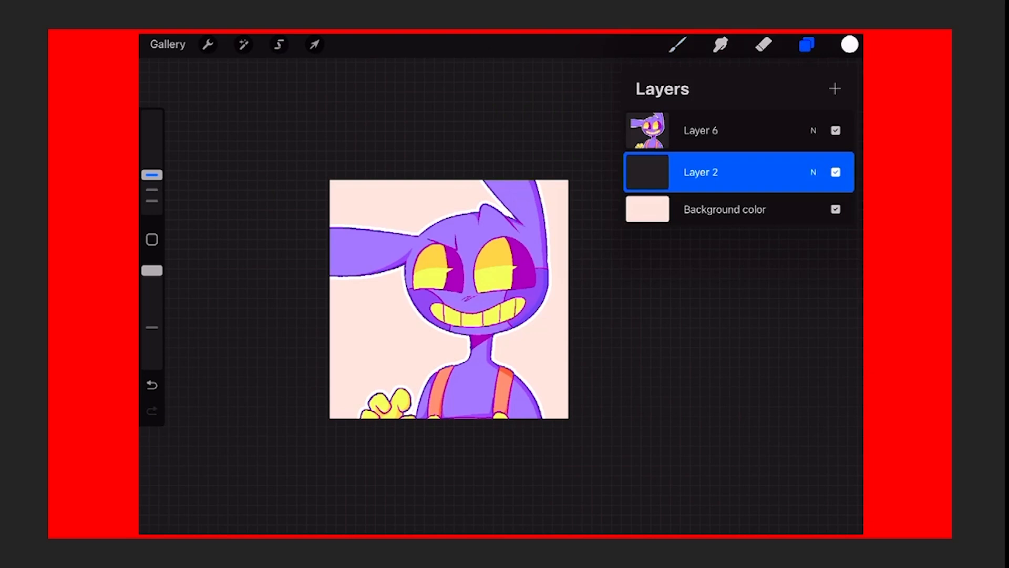
Fill the new layer with dark navy and draw filled orange squiggles beside the head and neck
{"action": "left_click", "coordinate": [805, 44]}
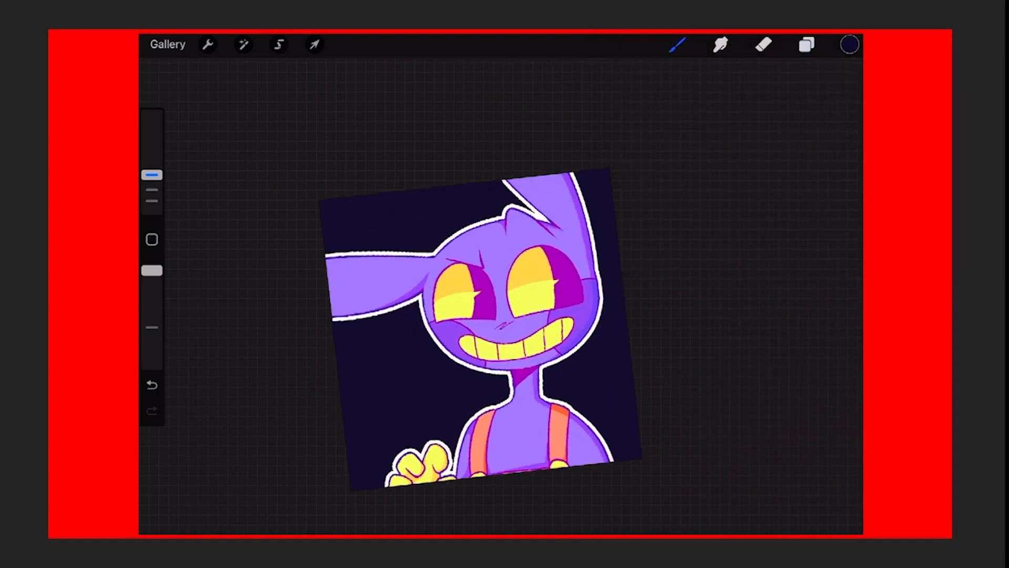
{"action": "left_click", "coordinate": [849, 44]}
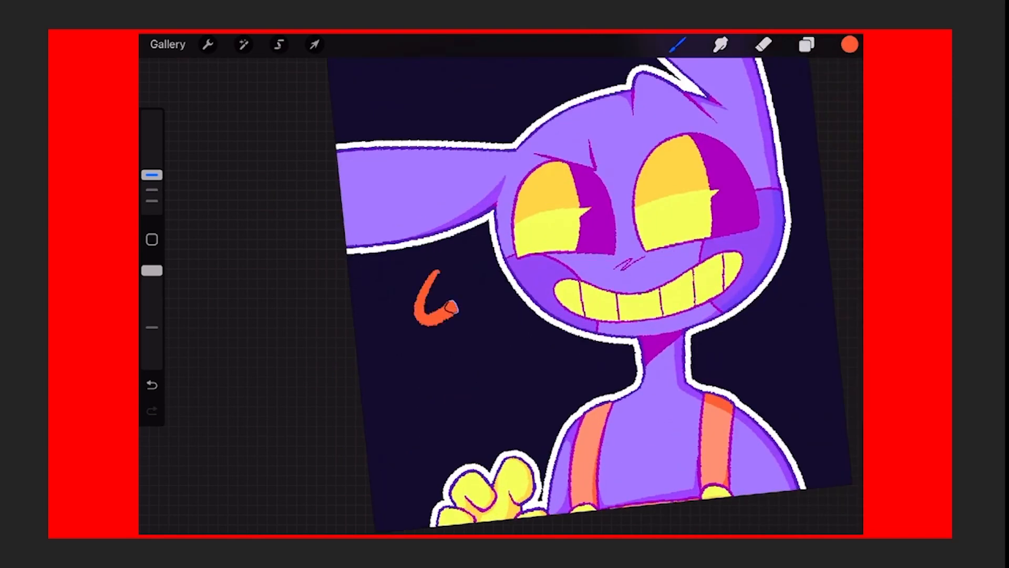
{"action": "left_click", "coordinate": [152, 384]}
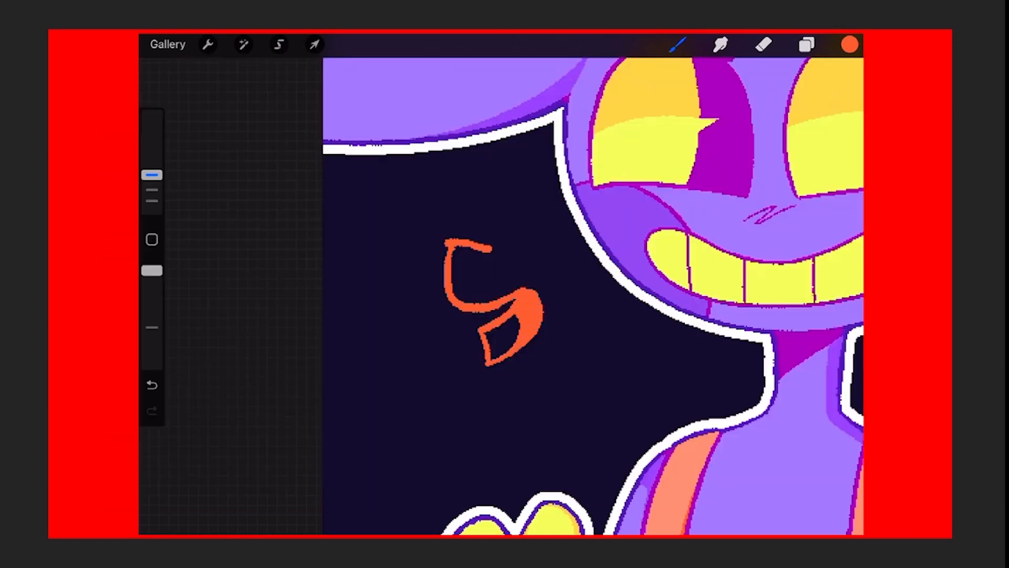
{"action": "left_click", "coordinate": [151, 385]}
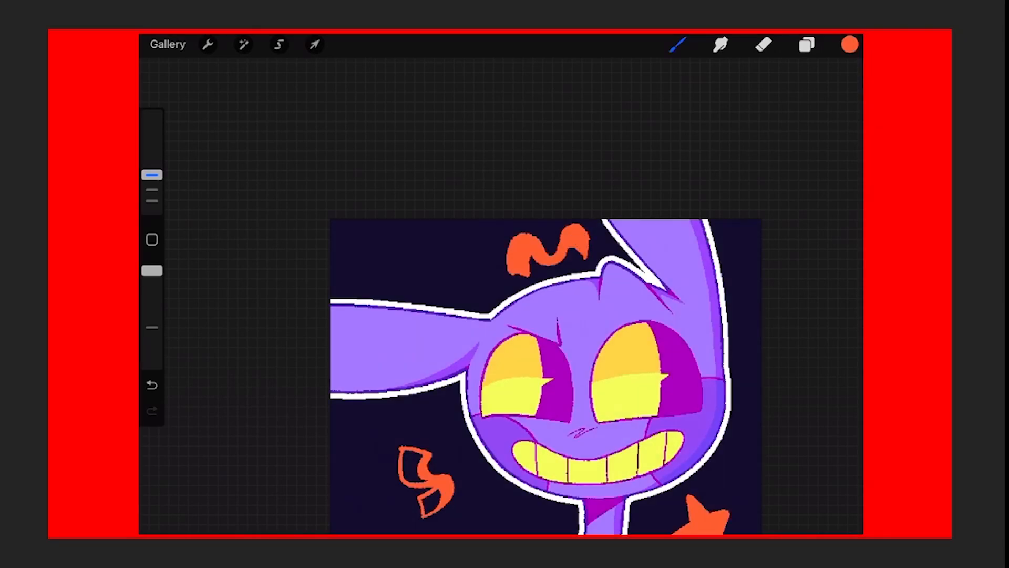
{"action": "left_click", "coordinate": [151, 384]}
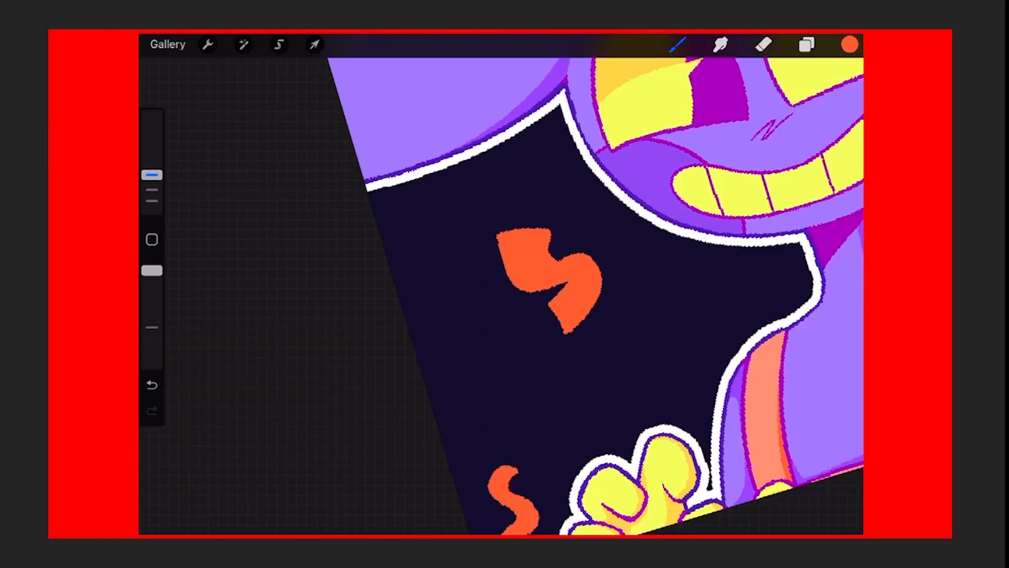
Shade the orange squiggles with red, then add a yellow star, squiggle and small dots
{"action": "left_click", "coordinate": [848, 44]}
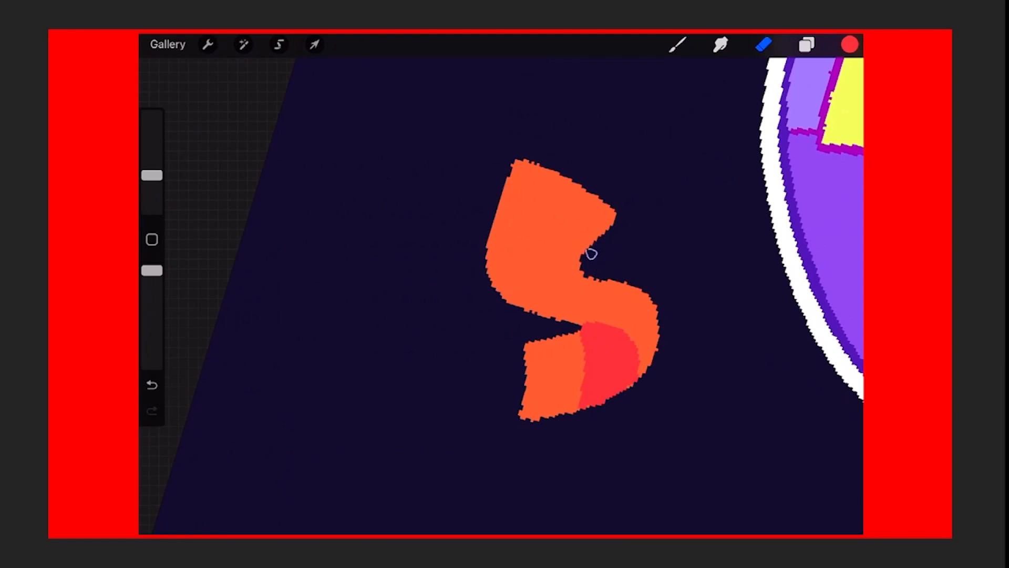
{"action": "left_click", "coordinate": [677, 44]}
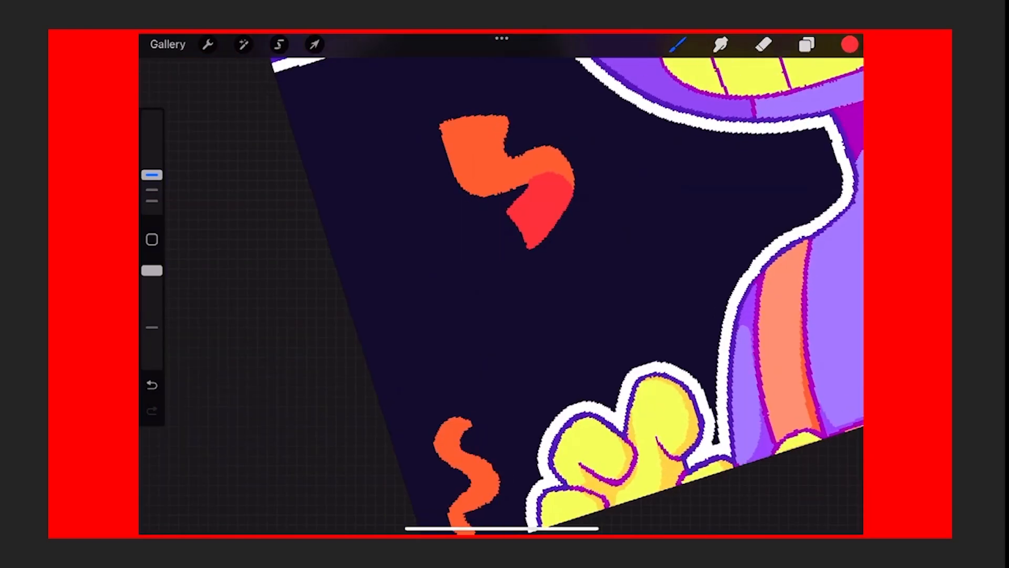
{"action": "left_click", "coordinate": [151, 385]}
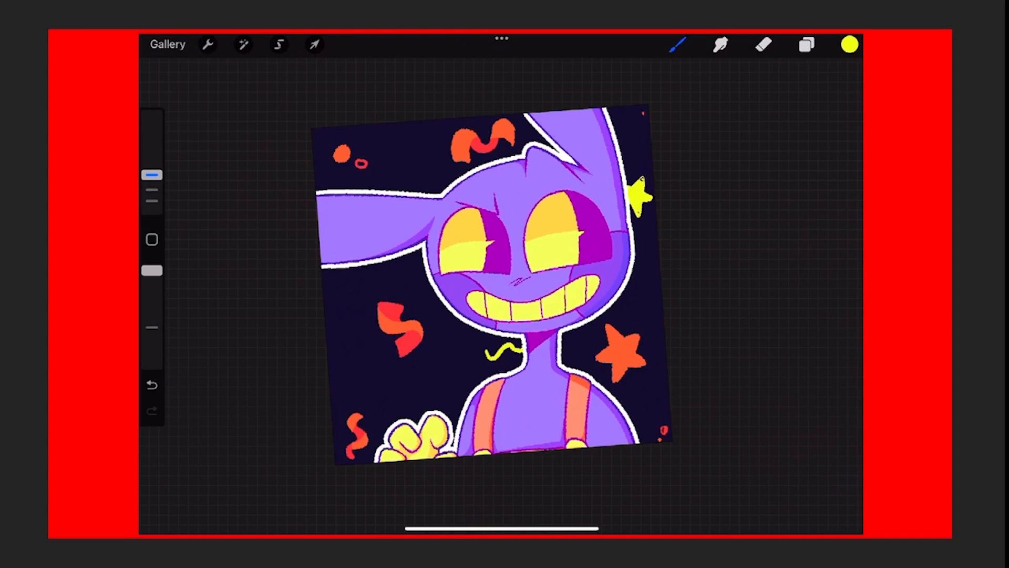
Draw a yellow star and warmer-yellow dots, then merge Layer 3 into Layer 4
{"action": "left_click", "coordinate": [338, 383]}
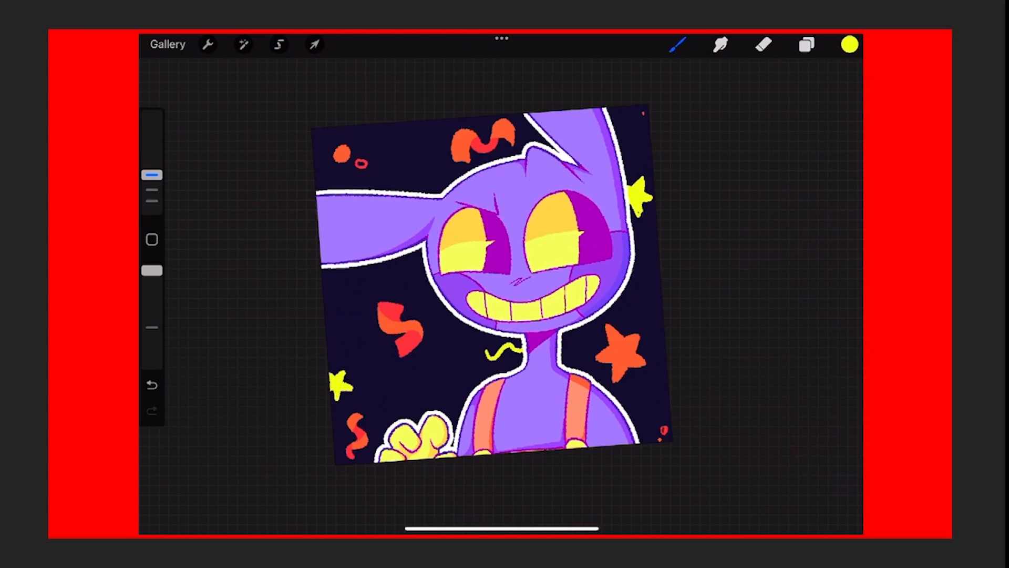
{"action": "left_click", "coordinate": [806, 43]}
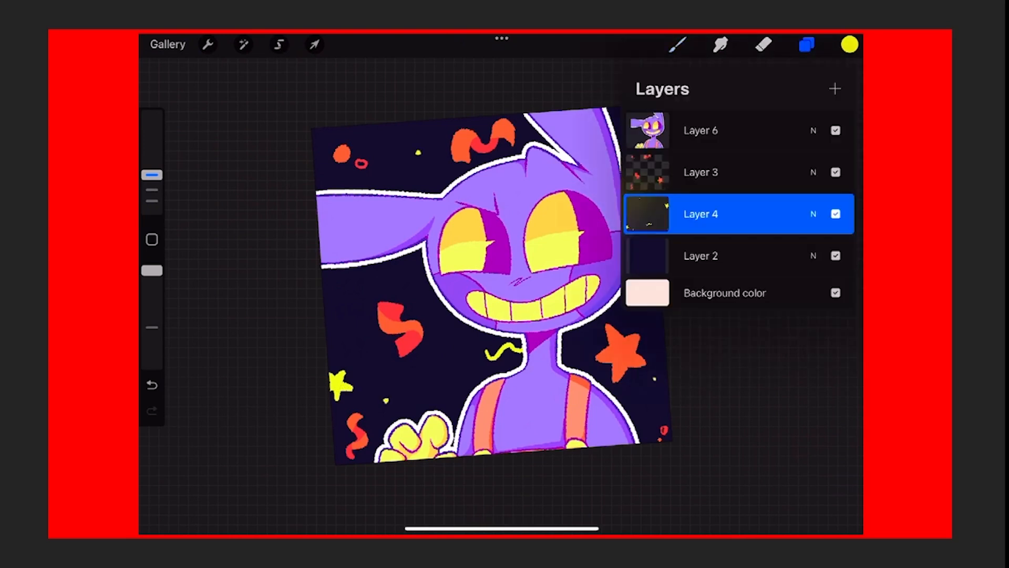
{"action": "left_click", "coordinate": [848, 43]}
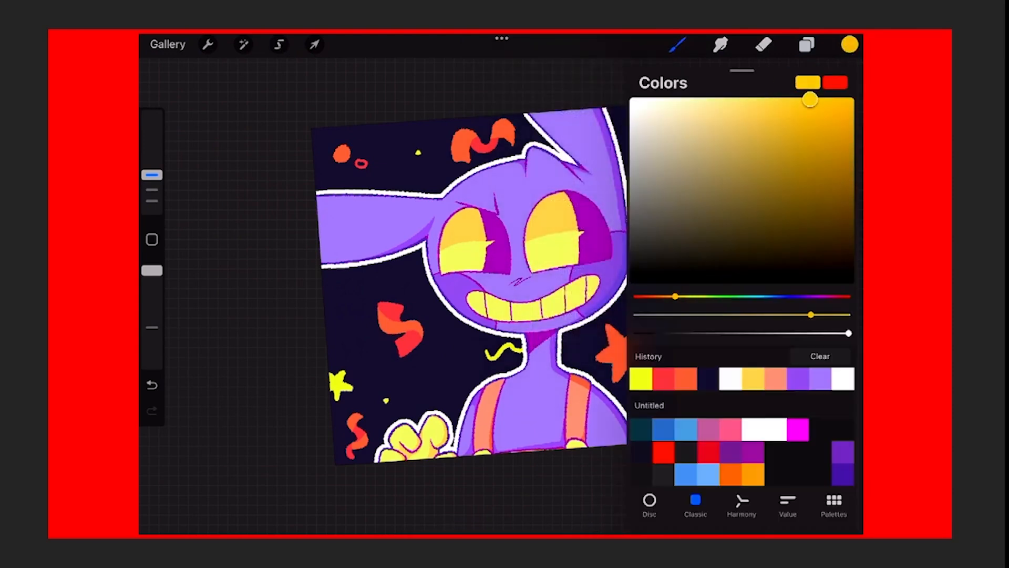
{"action": "left_click", "coordinate": [151, 385]}
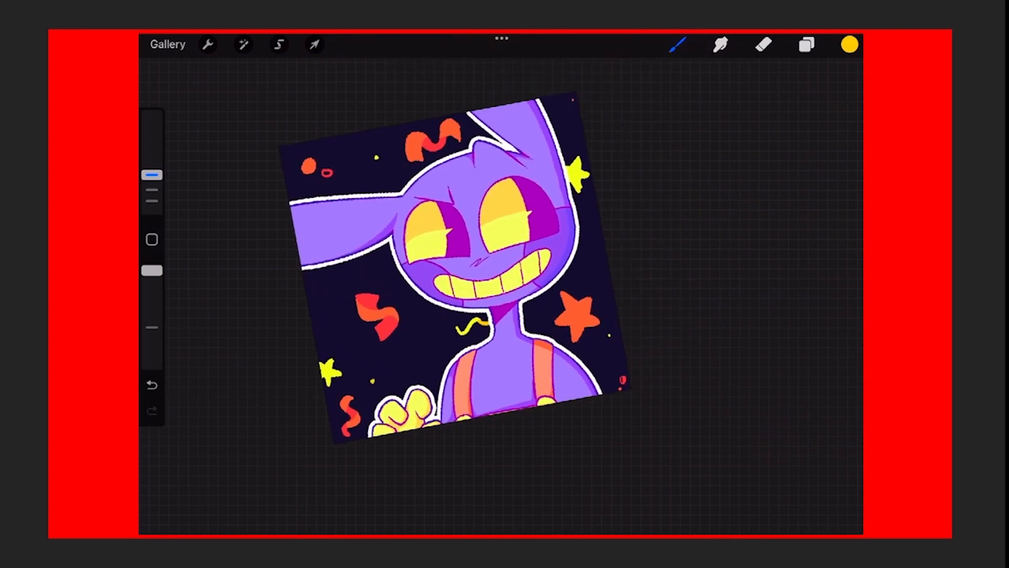
{"action": "left_click", "coordinate": [806, 43]}
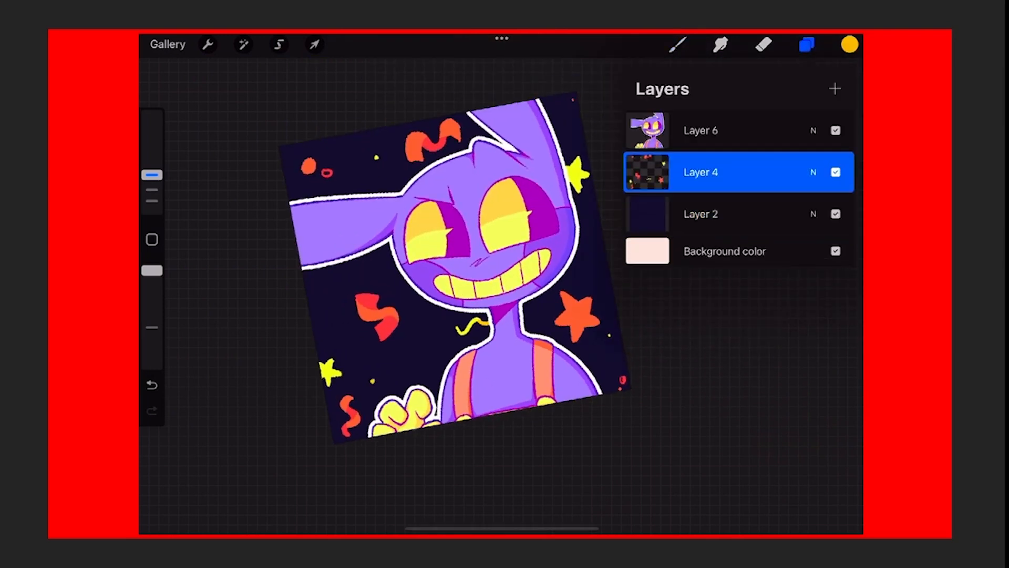
{"action": "left_click", "coordinate": [242, 44]}
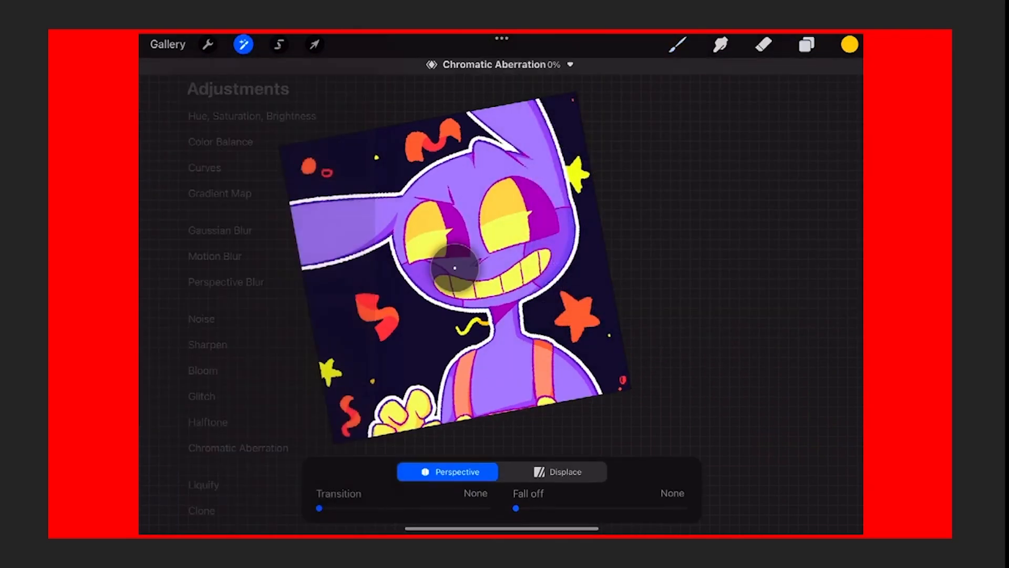
Apply Chromatic Aberration to the decorations and duplicate the character layer, Layer 6
{"action": "left_click", "coordinate": [806, 44]}
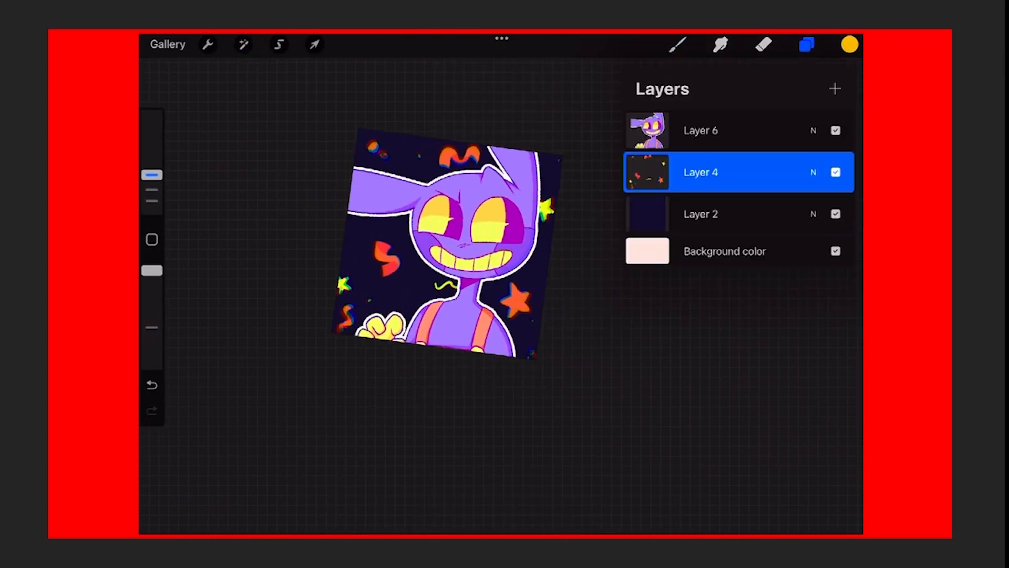
{"action": "left_click", "coordinate": [848, 44]}
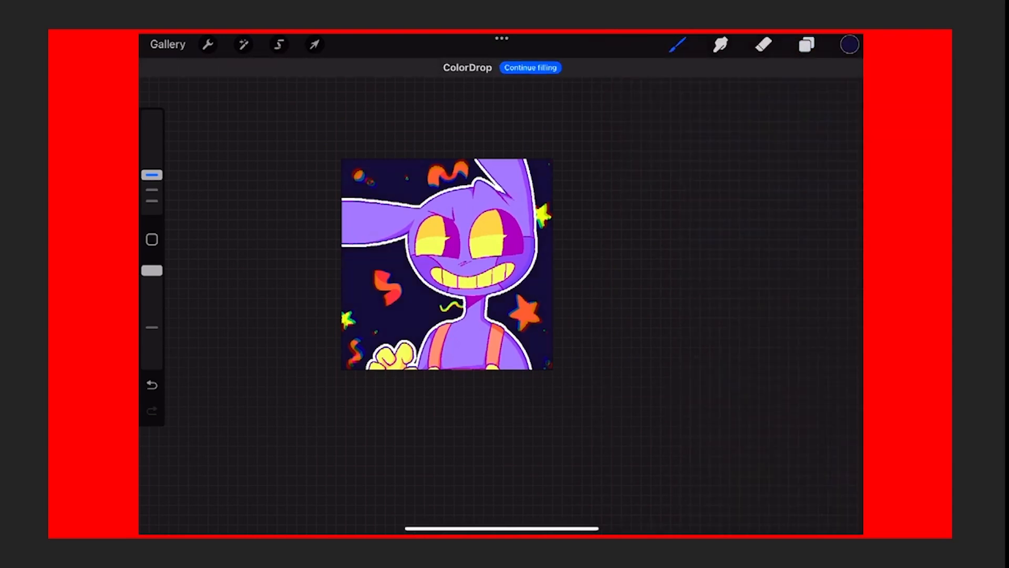
{"action": "left_click", "coordinate": [807, 44]}
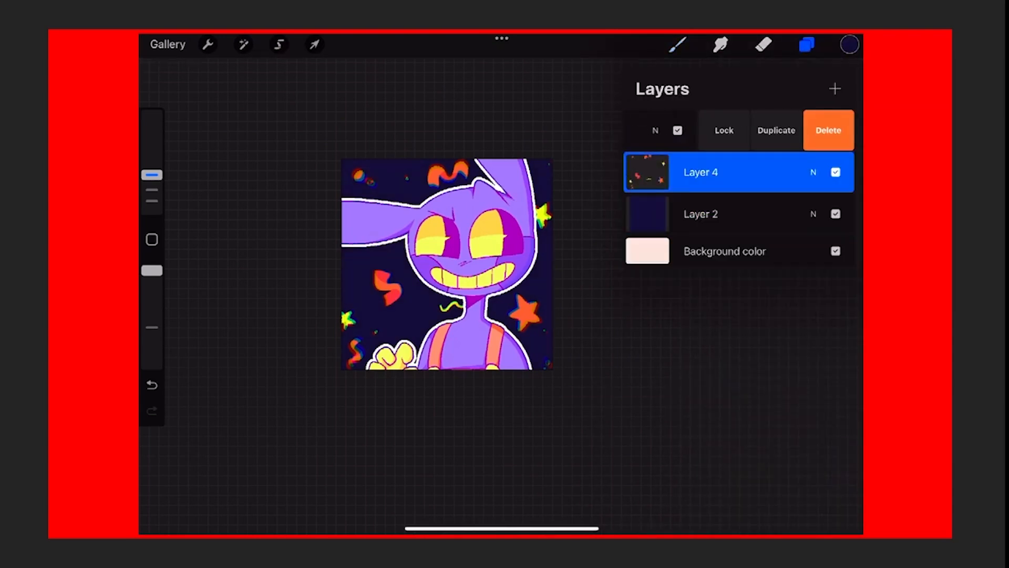
{"action": "left_click", "coordinate": [315, 45]}
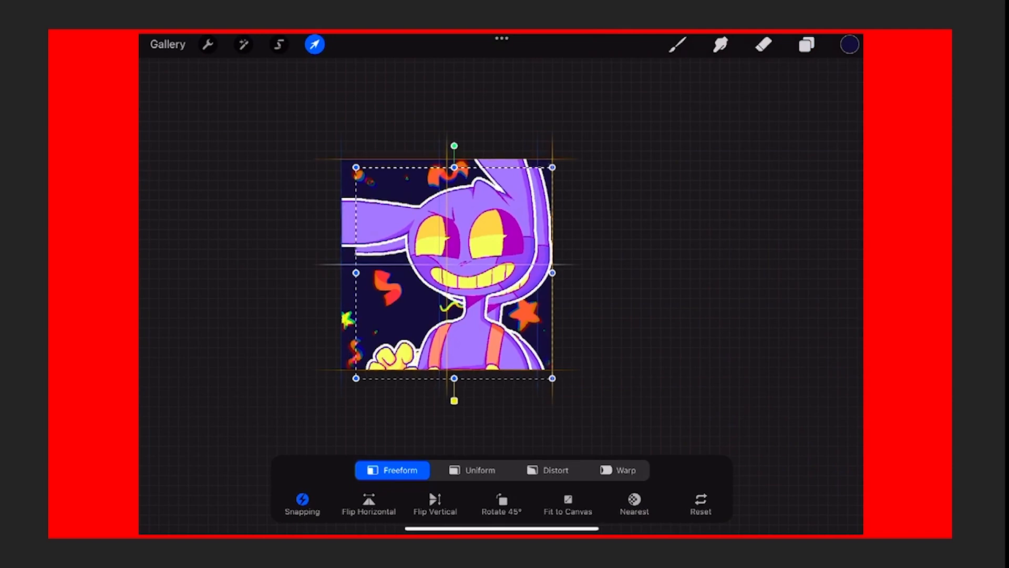
Alpha Lock the copy, fill it blue, add Motion Blur, and set Multiply blending
{"action": "left_click", "coordinate": [806, 44]}
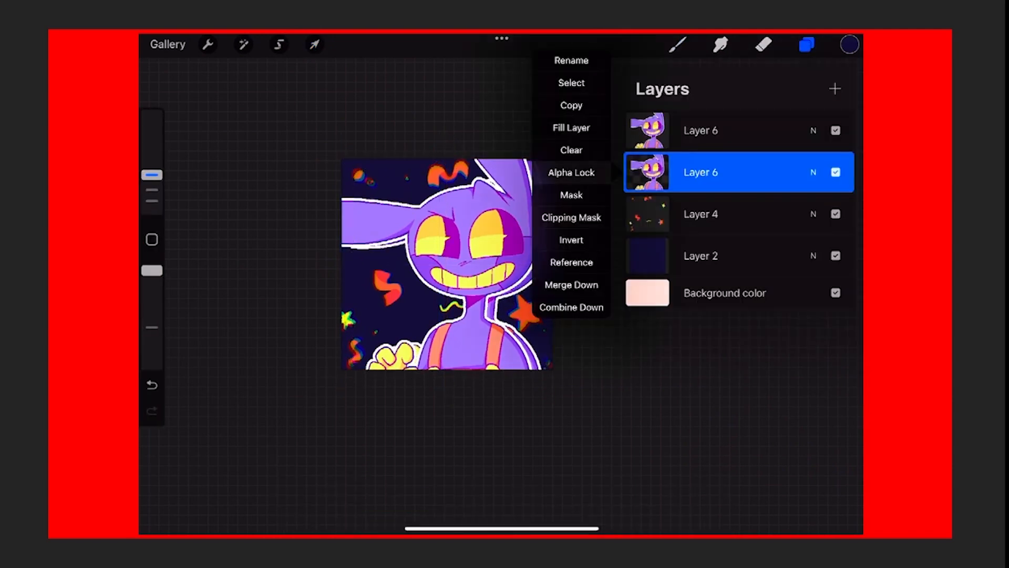
{"action": "left_click", "coordinate": [571, 172]}
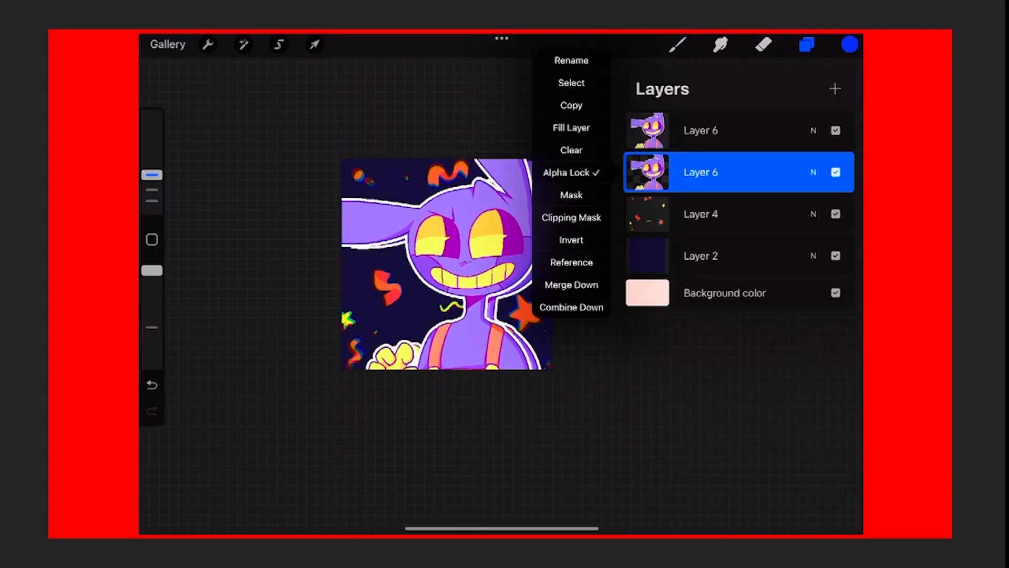
{"action": "left_click", "coordinate": [813, 172]}
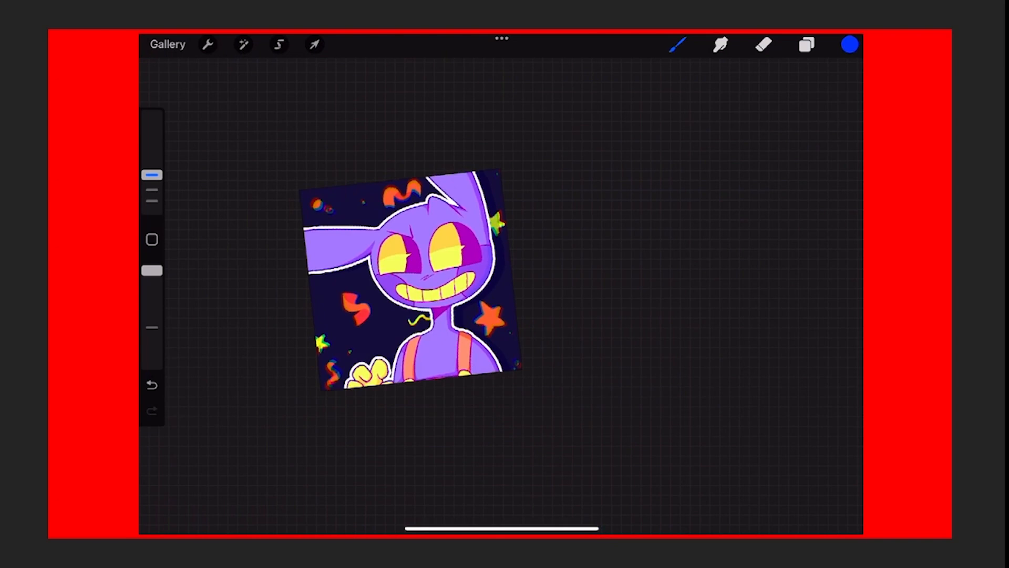
{"action": "left_click", "coordinate": [243, 43]}
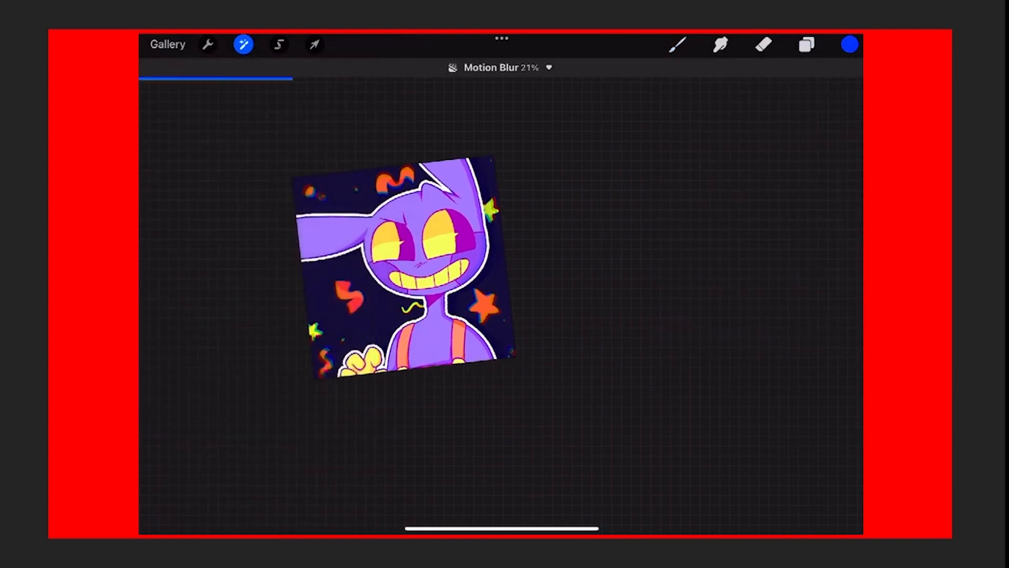
{"action": "left_click", "coordinate": [806, 44]}
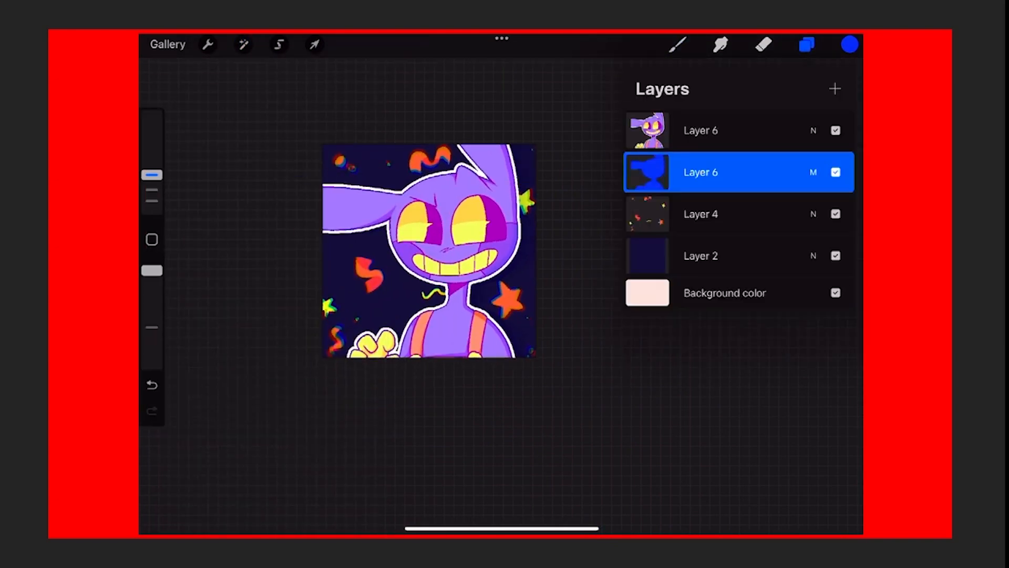
{"action": "left_click", "coordinate": [806, 44]}
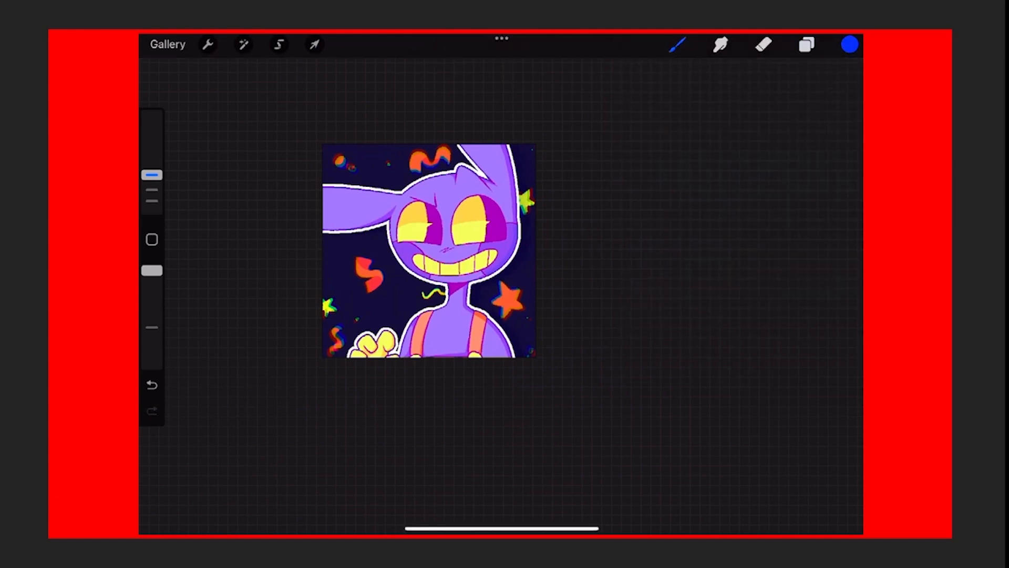